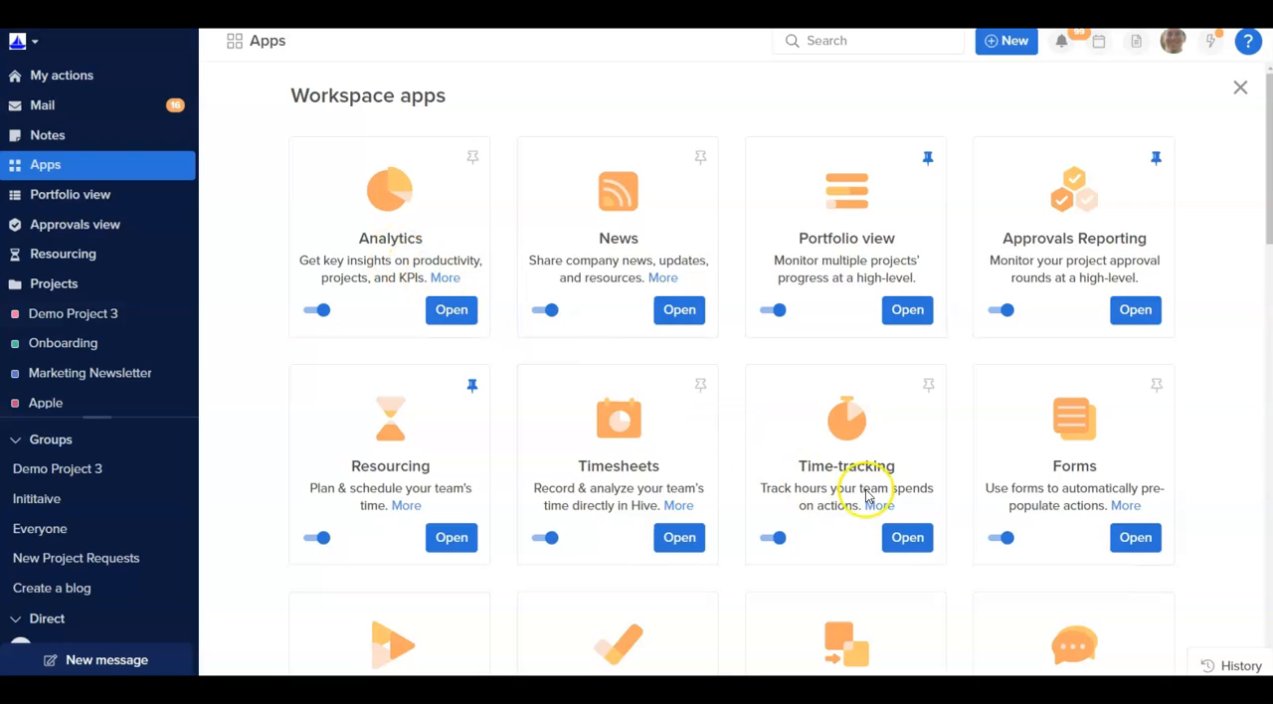
{"action": "mouse_move", "coordinate": [1077, 511]}
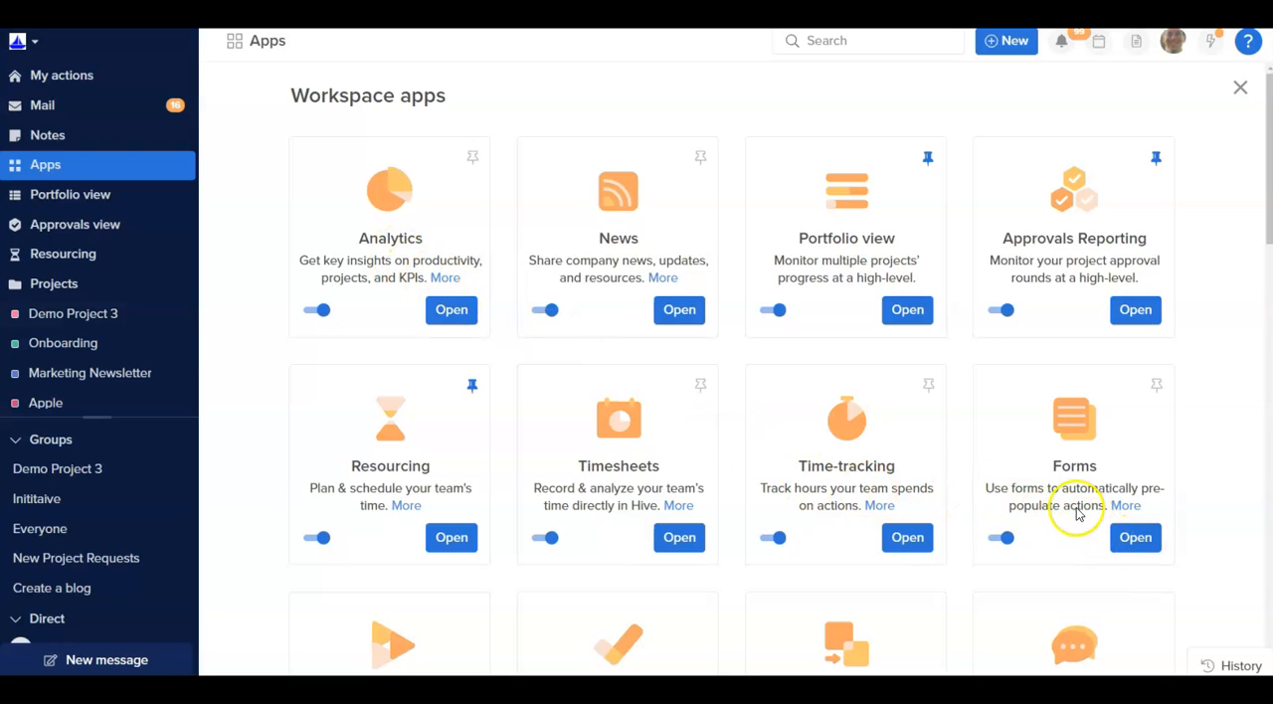
{"action": "mouse_move", "coordinate": [1158, 386]}
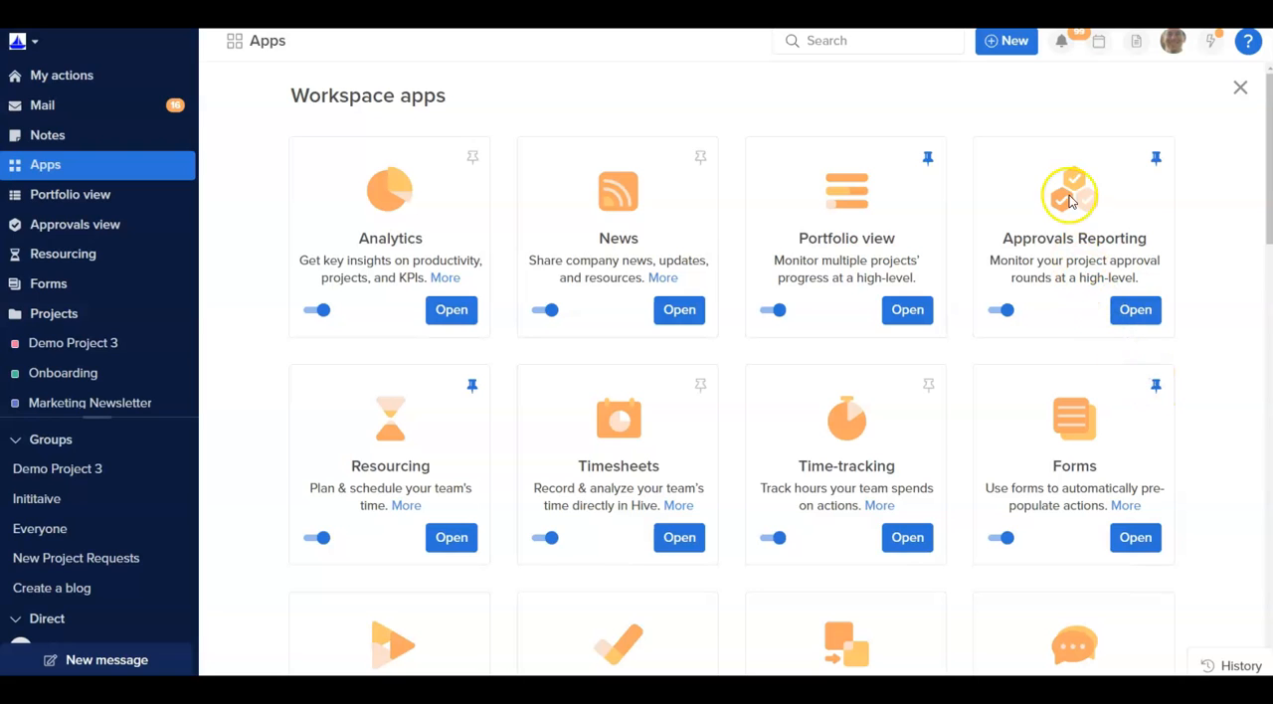
- Open the Hive request forms library from the workspace's New menu
{"action": "left_click", "coordinate": [1006, 40]}
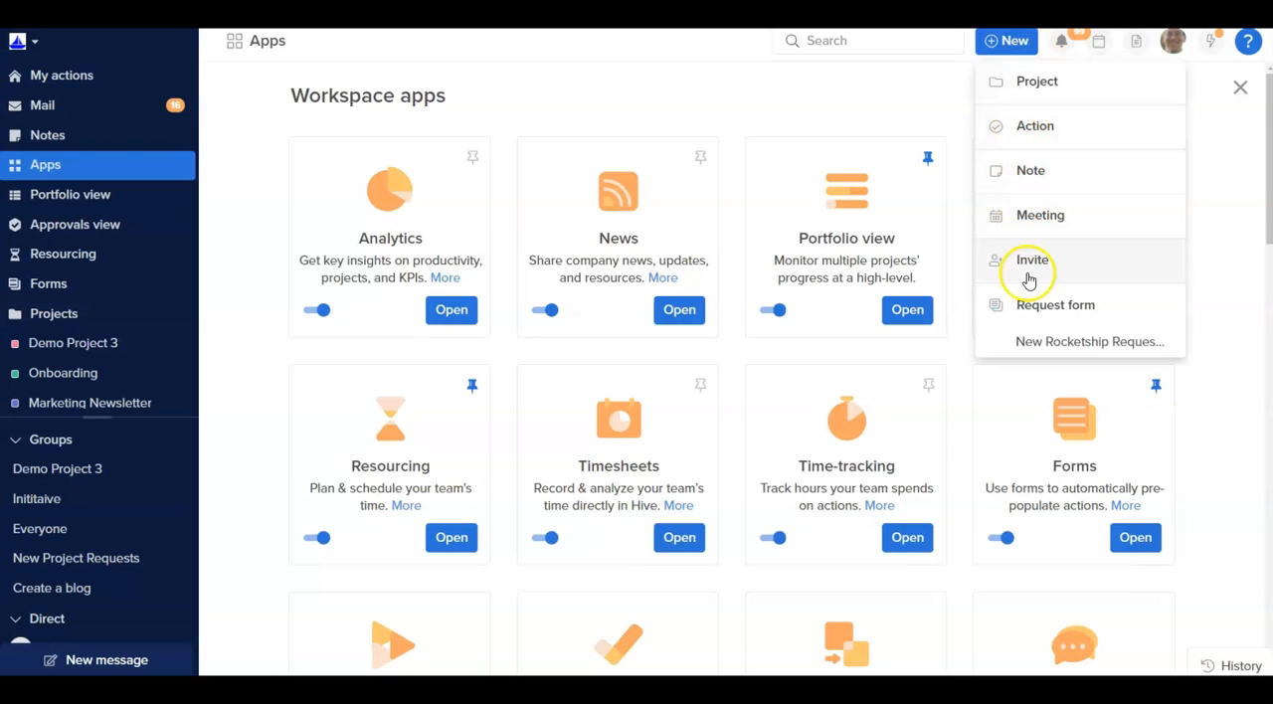
{"action": "left_click", "coordinate": [1054, 305]}
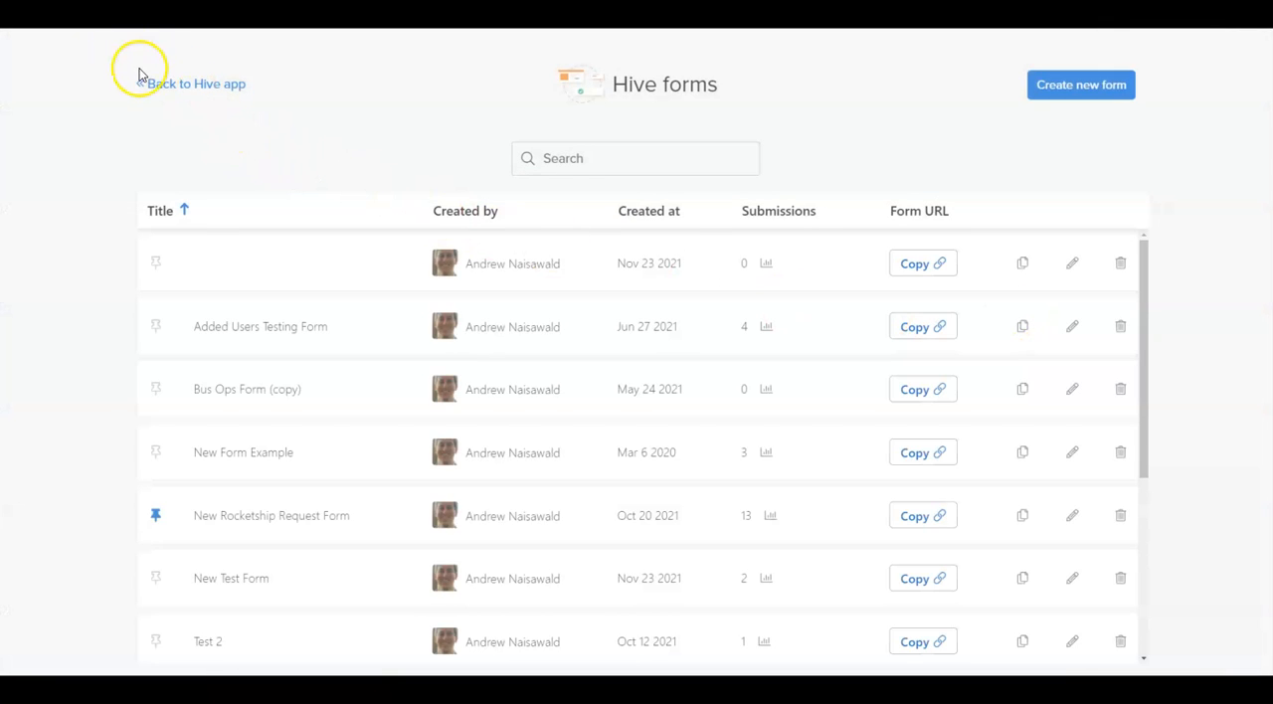
{"action": "mouse_move", "coordinate": [139, 115]}
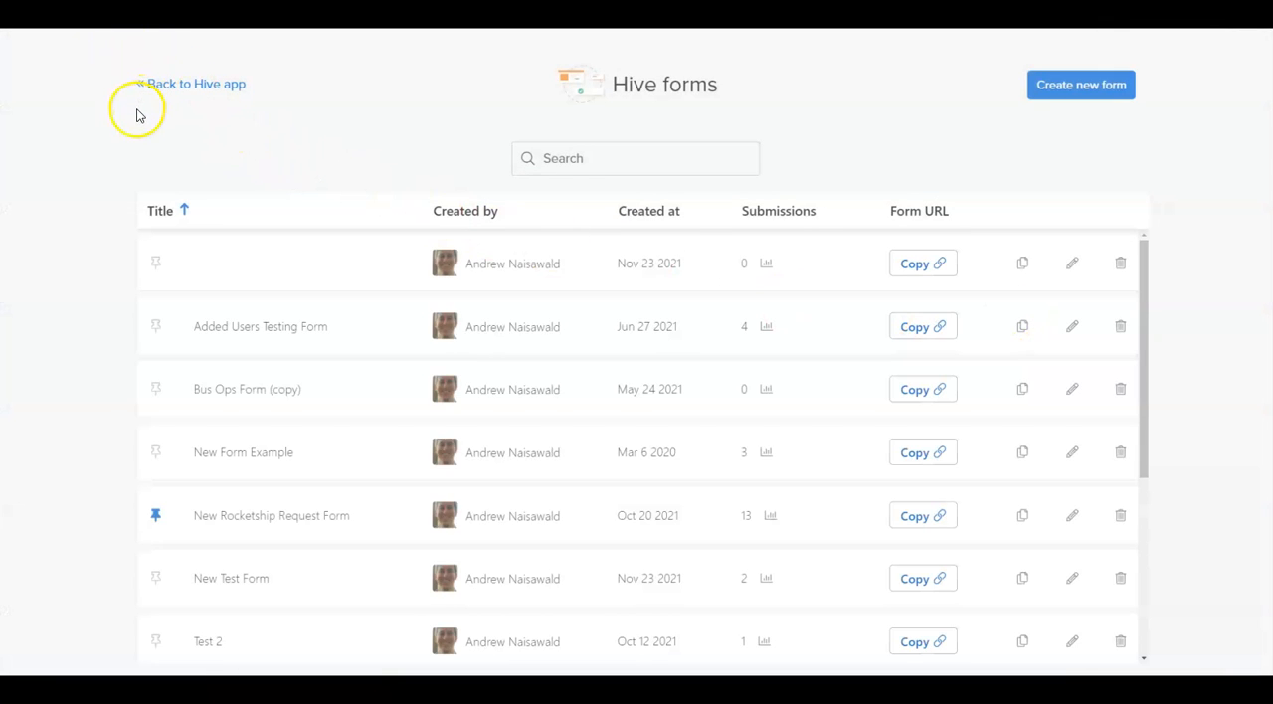
{"action": "mouse_move", "coordinate": [143, 185]}
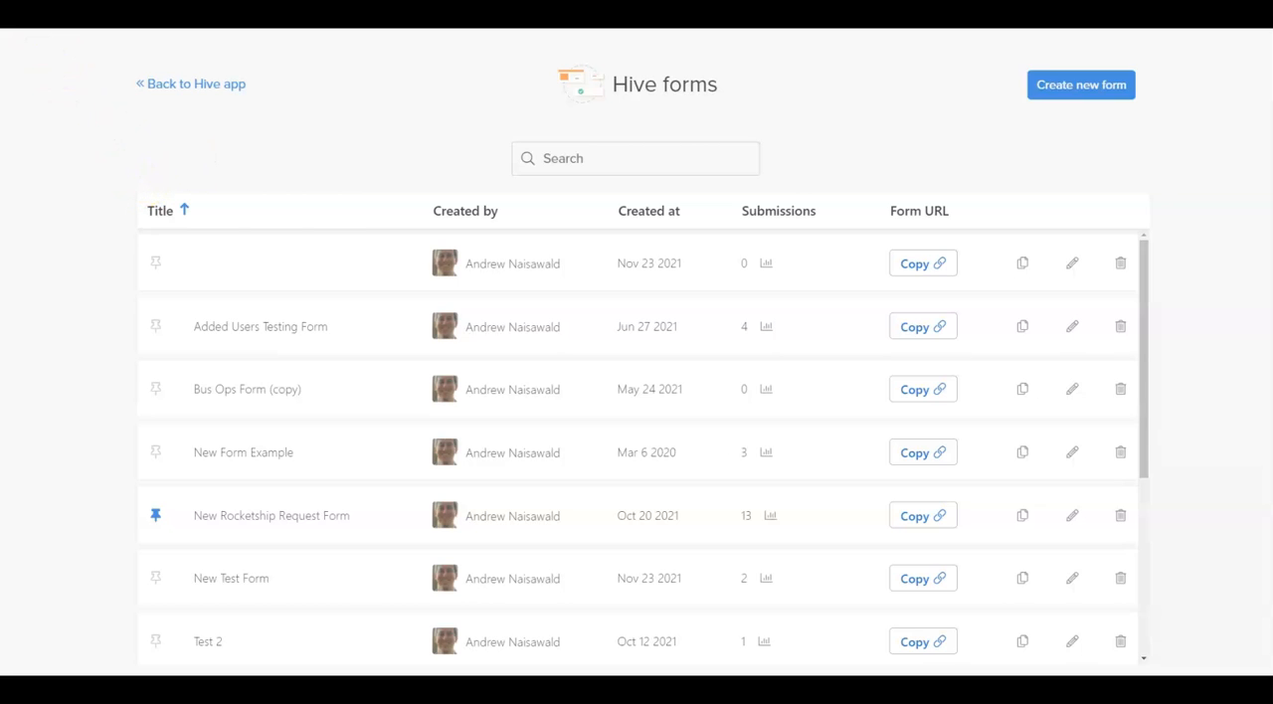
{"action": "mouse_move", "coordinate": [60, 104]}
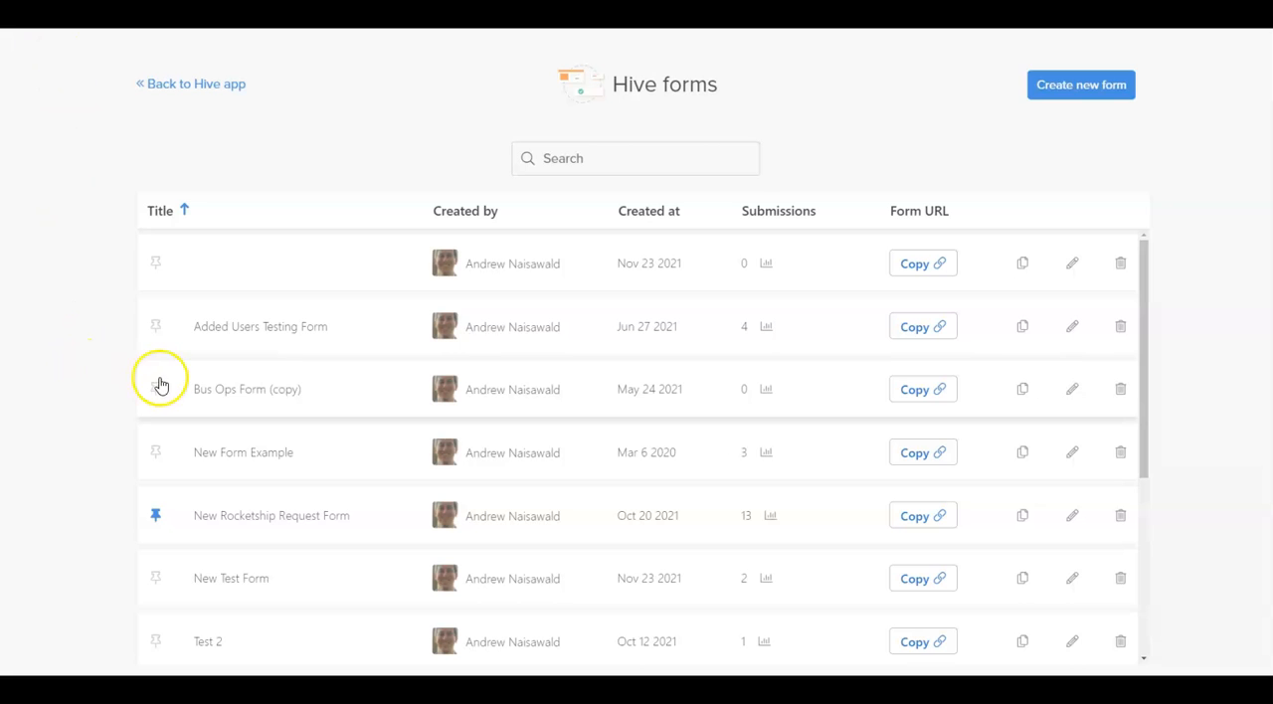
{"action": "mouse_move", "coordinate": [350, 505]}
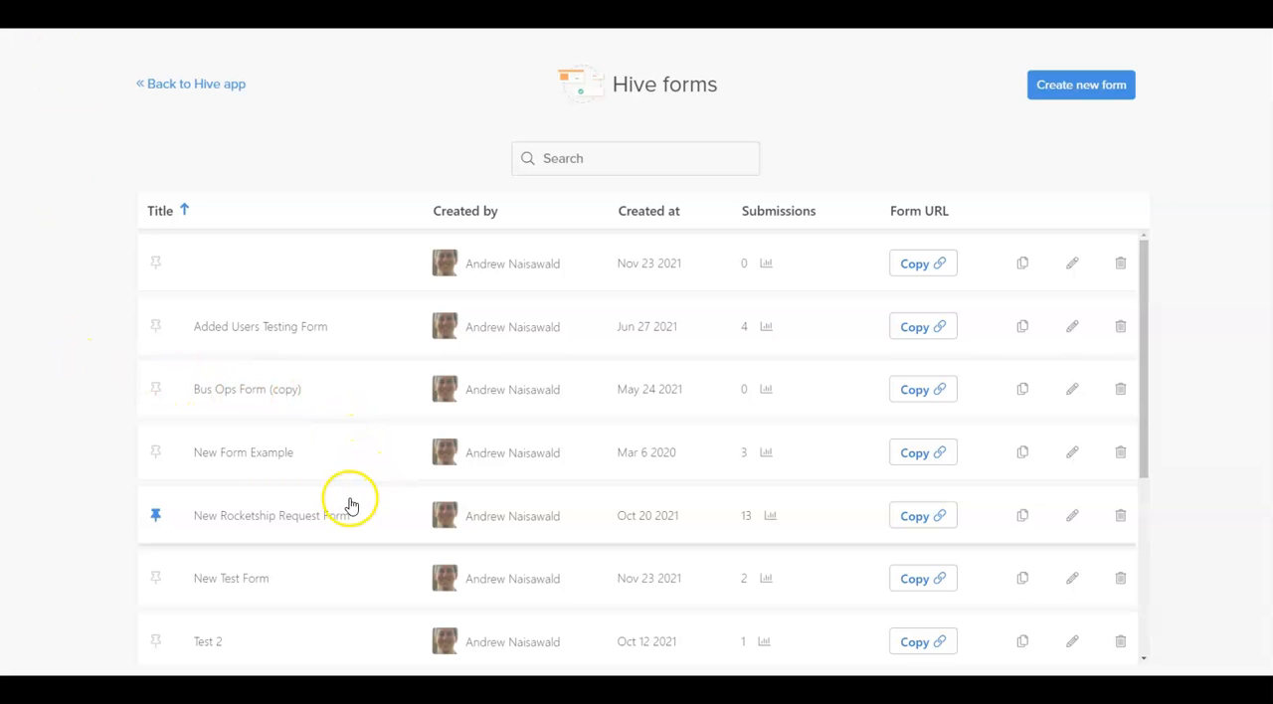
{"action": "mouse_move", "coordinate": [362, 477]}
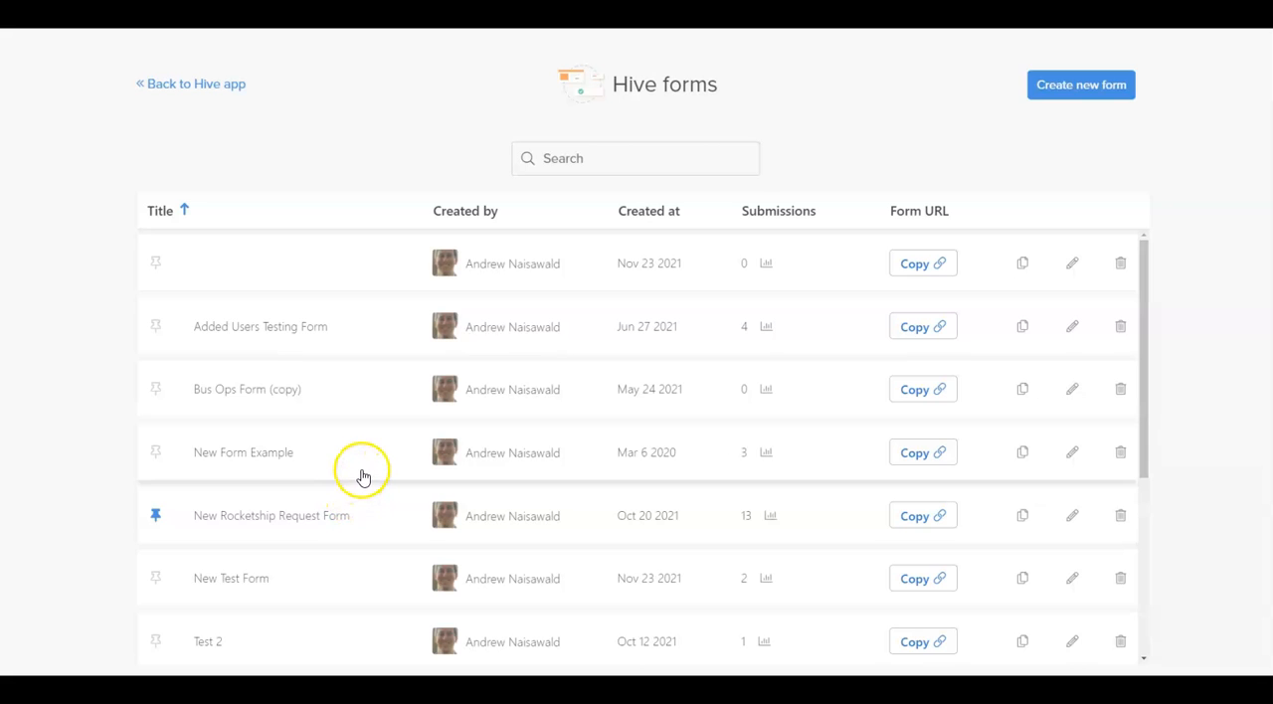
{"action": "mouse_move", "coordinate": [546, 346]}
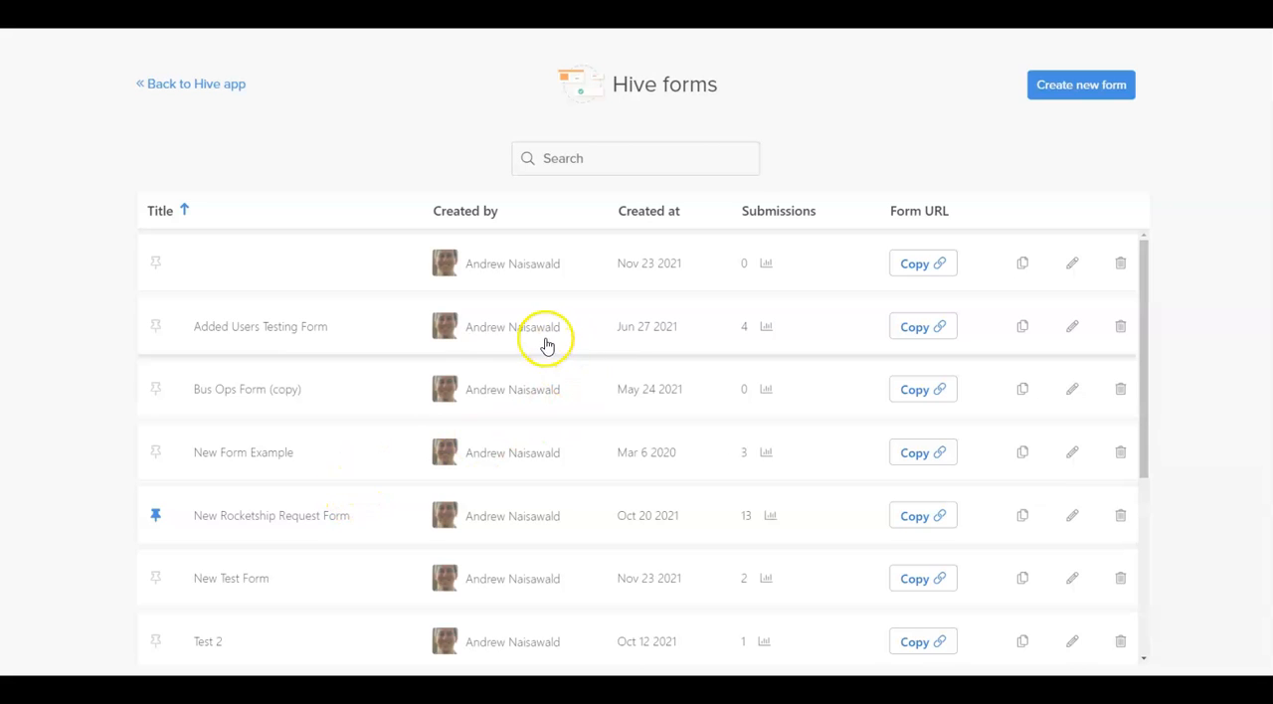
{"action": "mouse_move", "coordinate": [918, 334]}
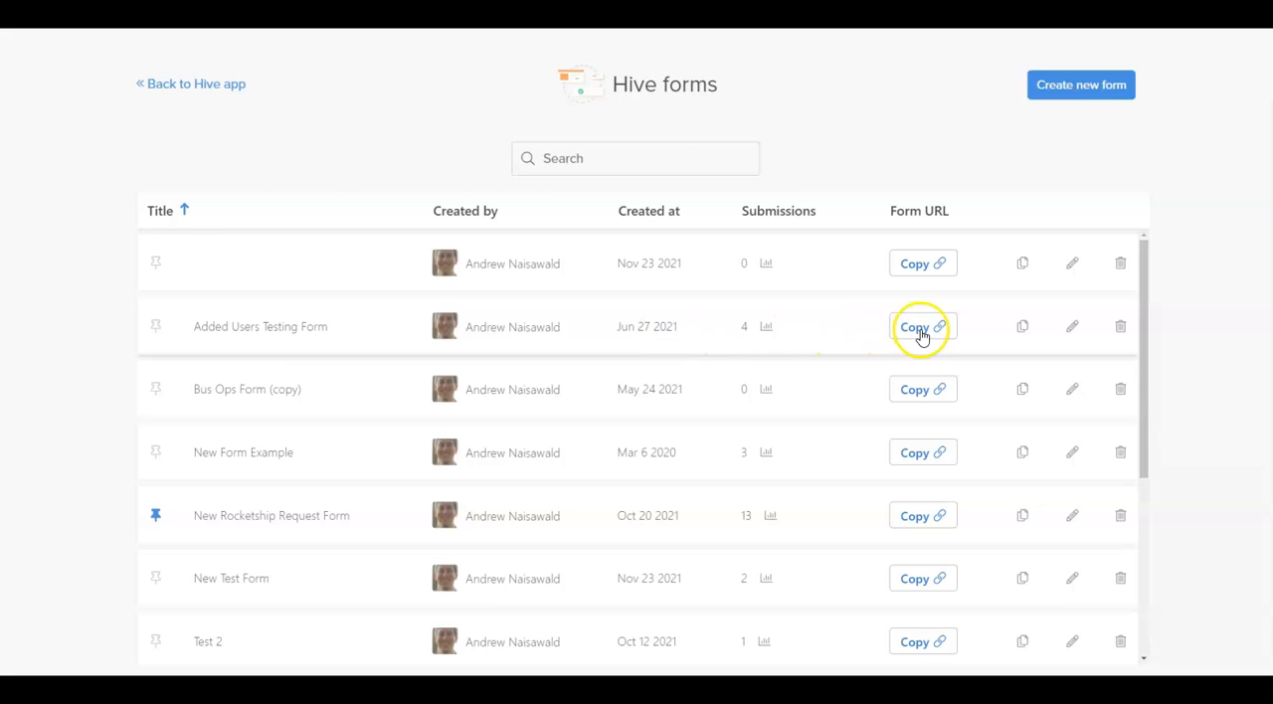
{"action": "mouse_move", "coordinate": [922, 326]}
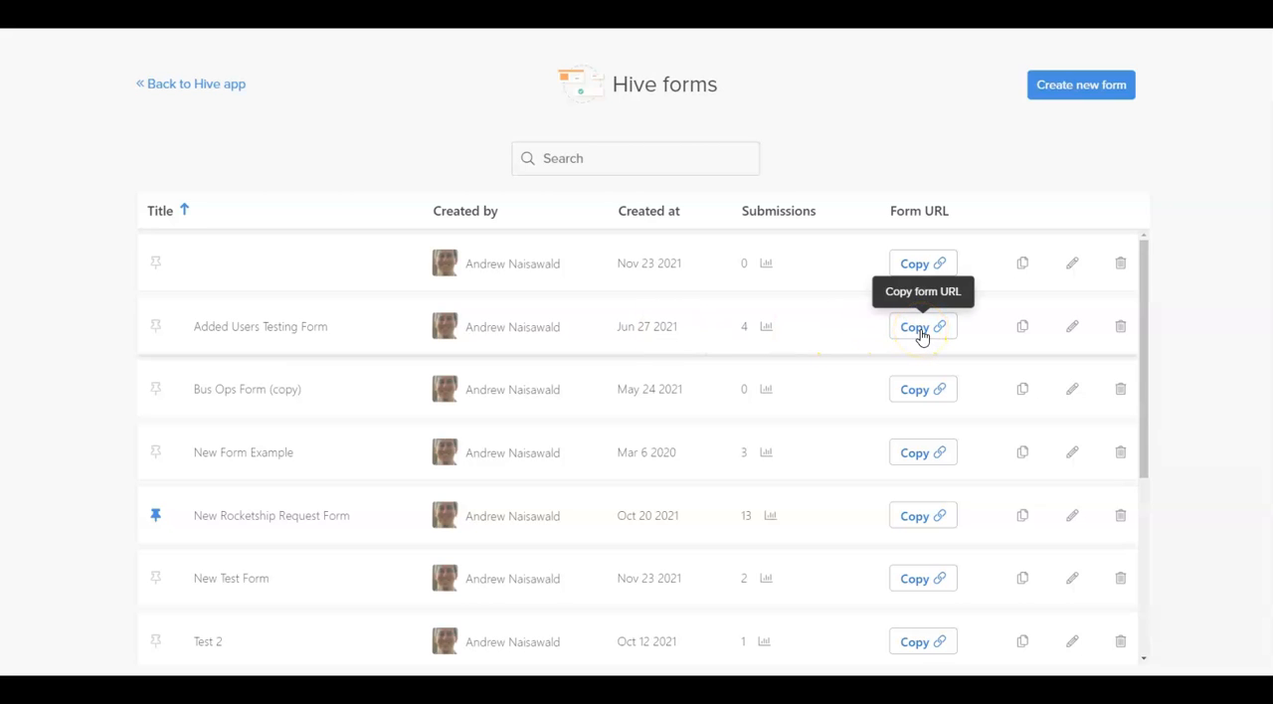
{"action": "mouse_move", "coordinate": [990, 335]}
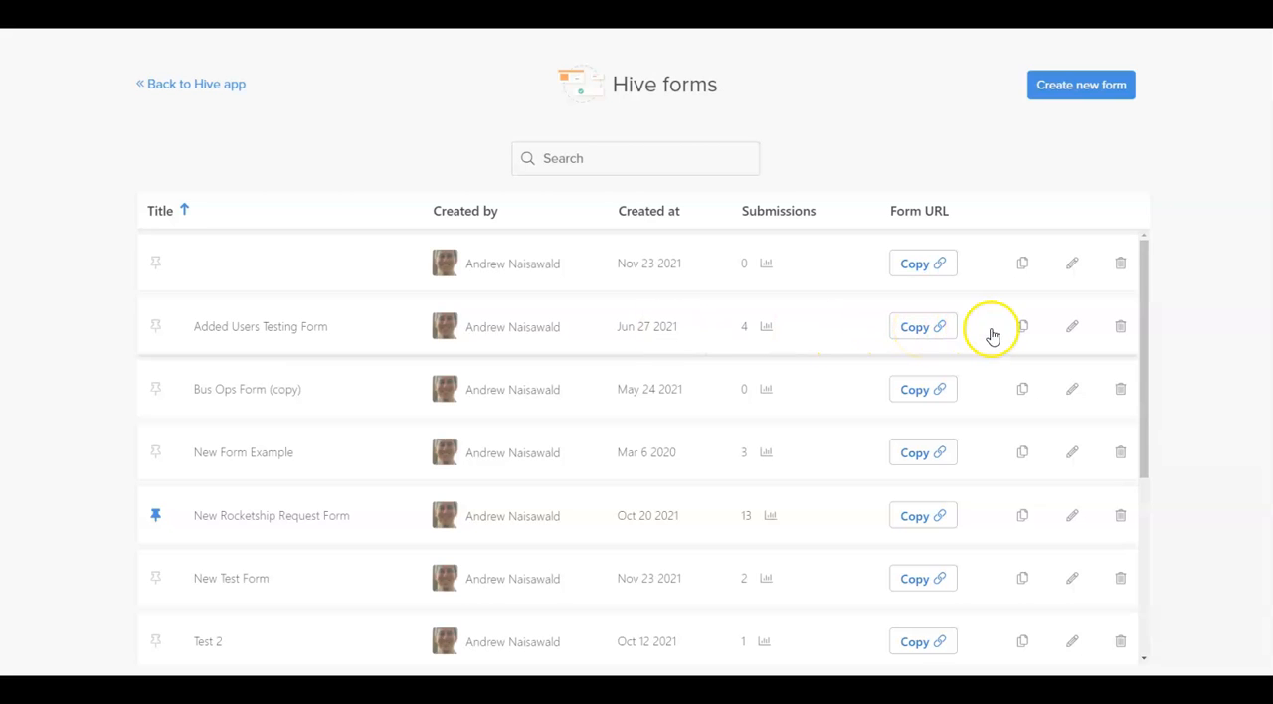
{"action": "mouse_move", "coordinate": [1038, 332]}
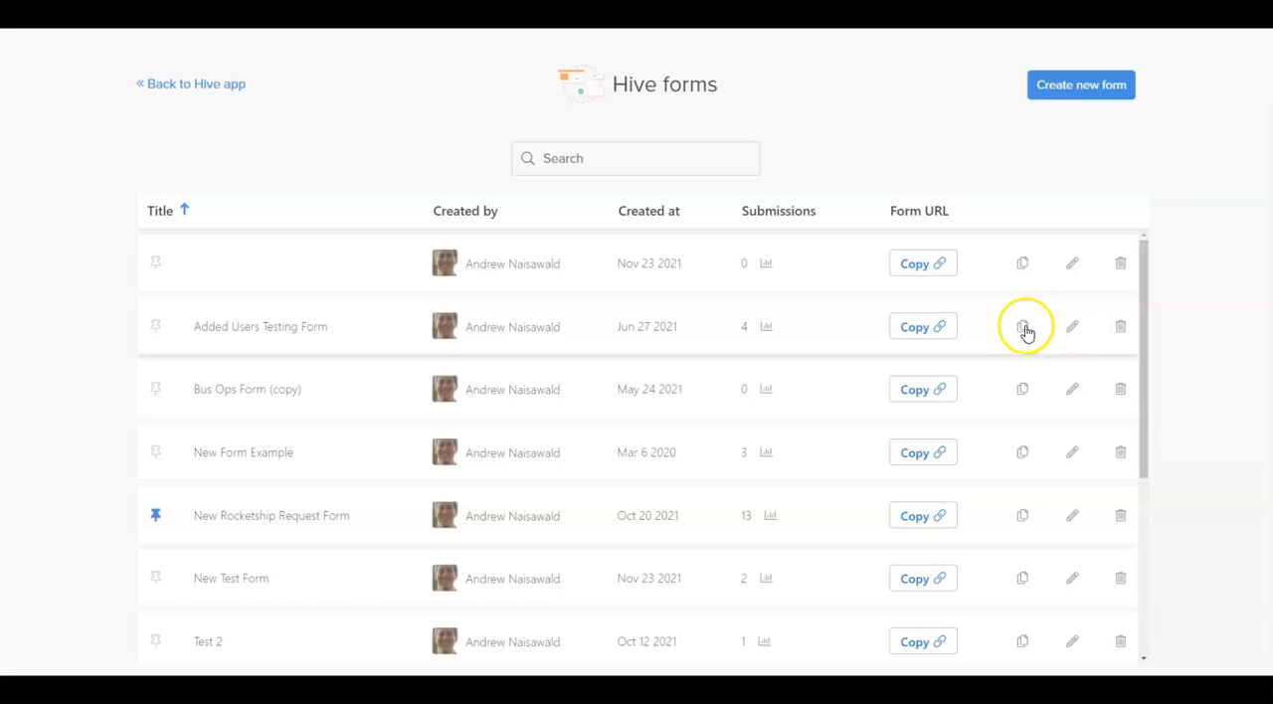
{"action": "mouse_move", "coordinate": [788, 334]}
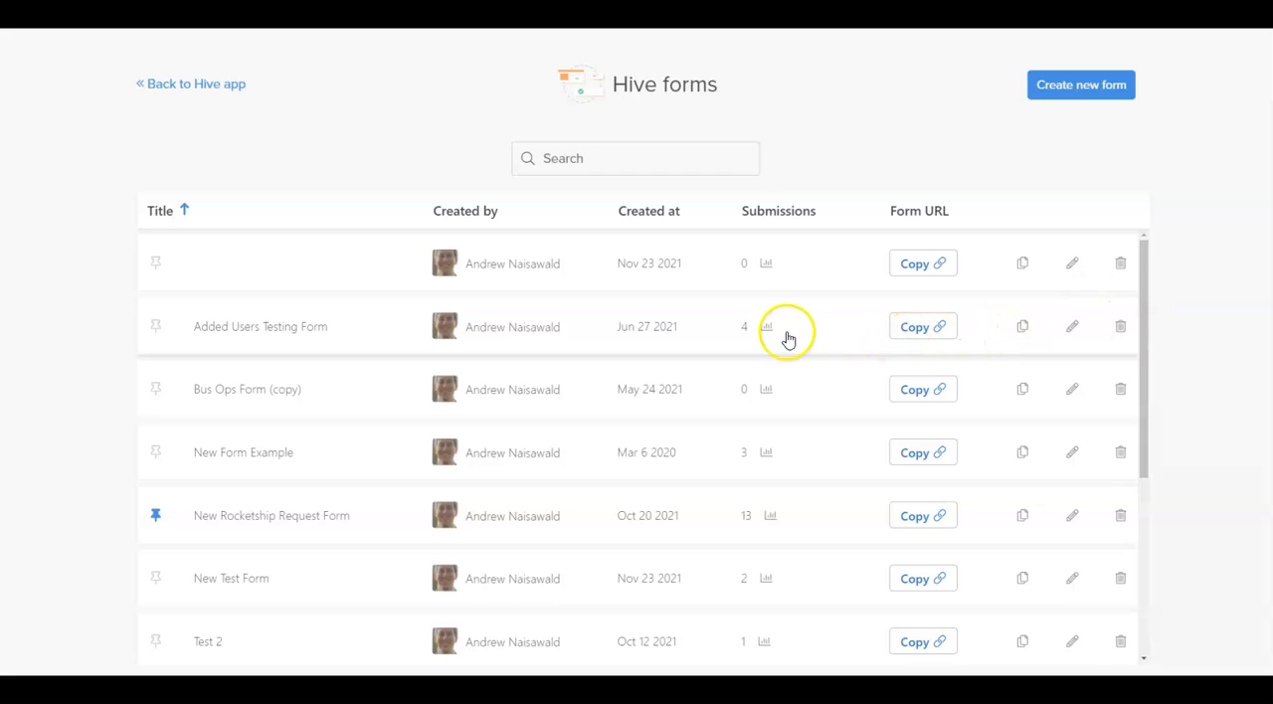
{"action": "mouse_move", "coordinate": [766, 329]}
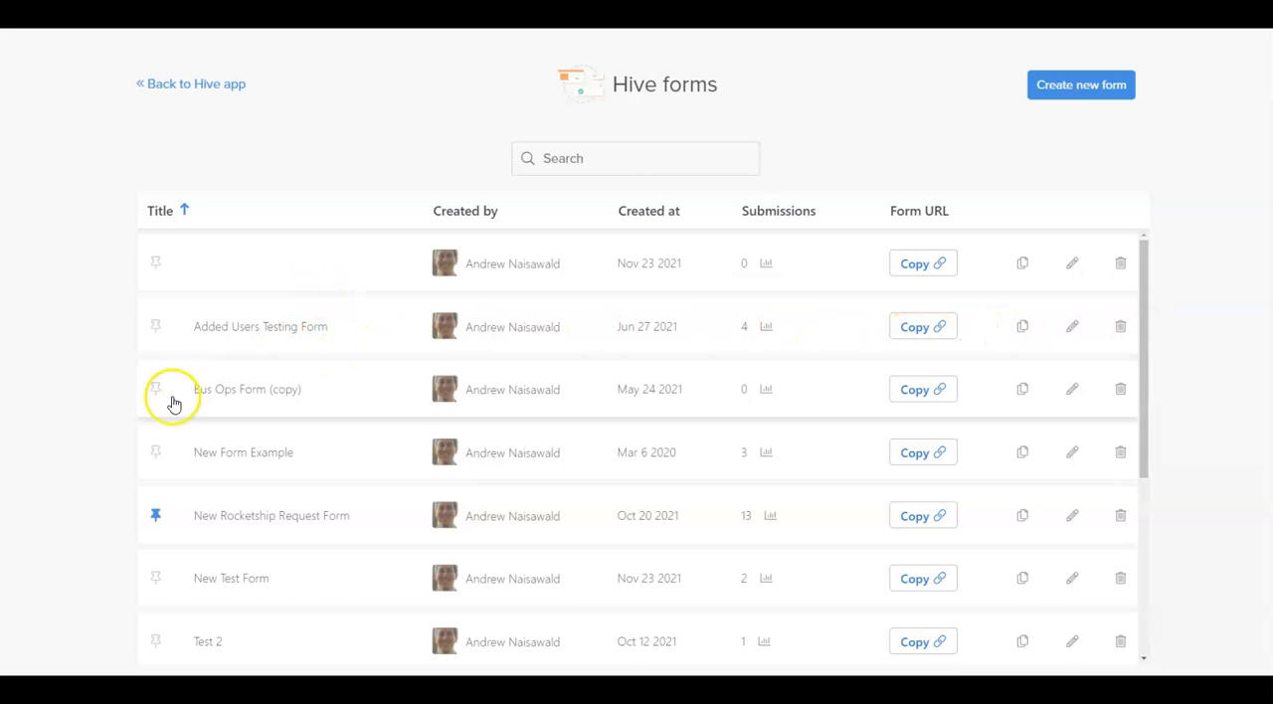
{"action": "mouse_move", "coordinate": [156, 455]}
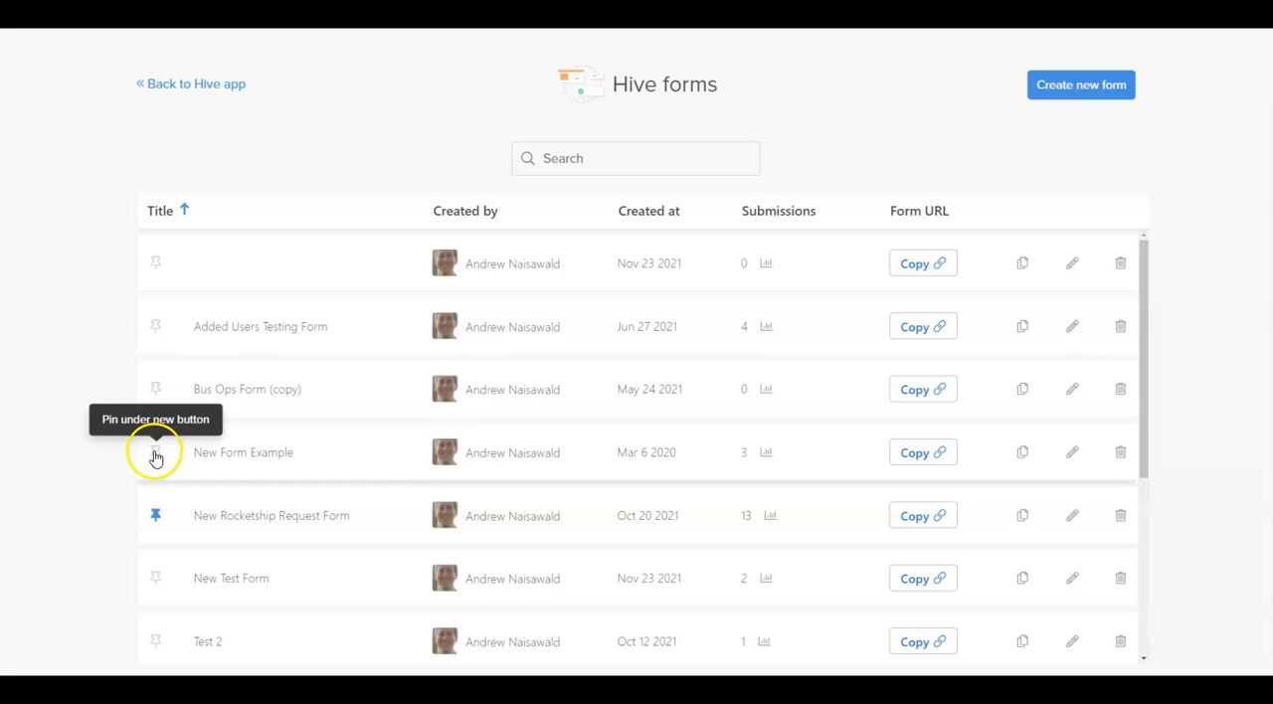
{"action": "left_click", "coordinate": [155, 455]}
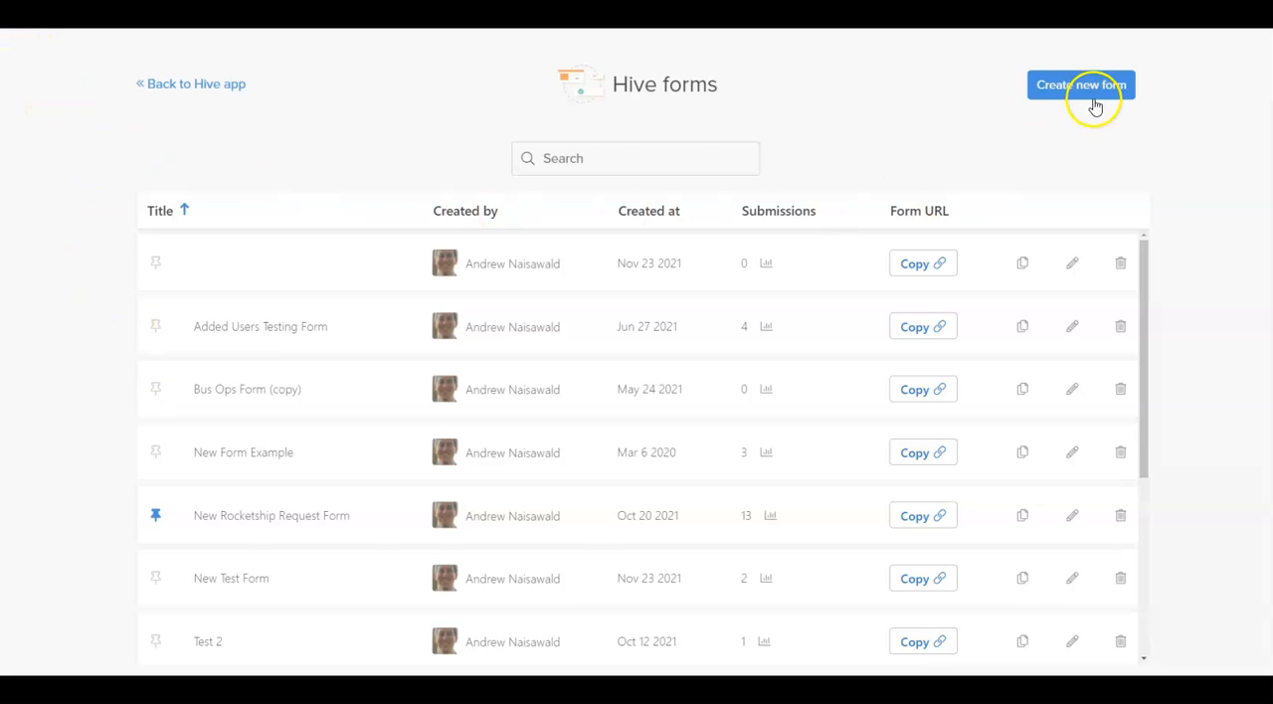
- Create a blank form and title it 'New Customer Requests'
{"action": "left_click", "coordinate": [1082, 83]}
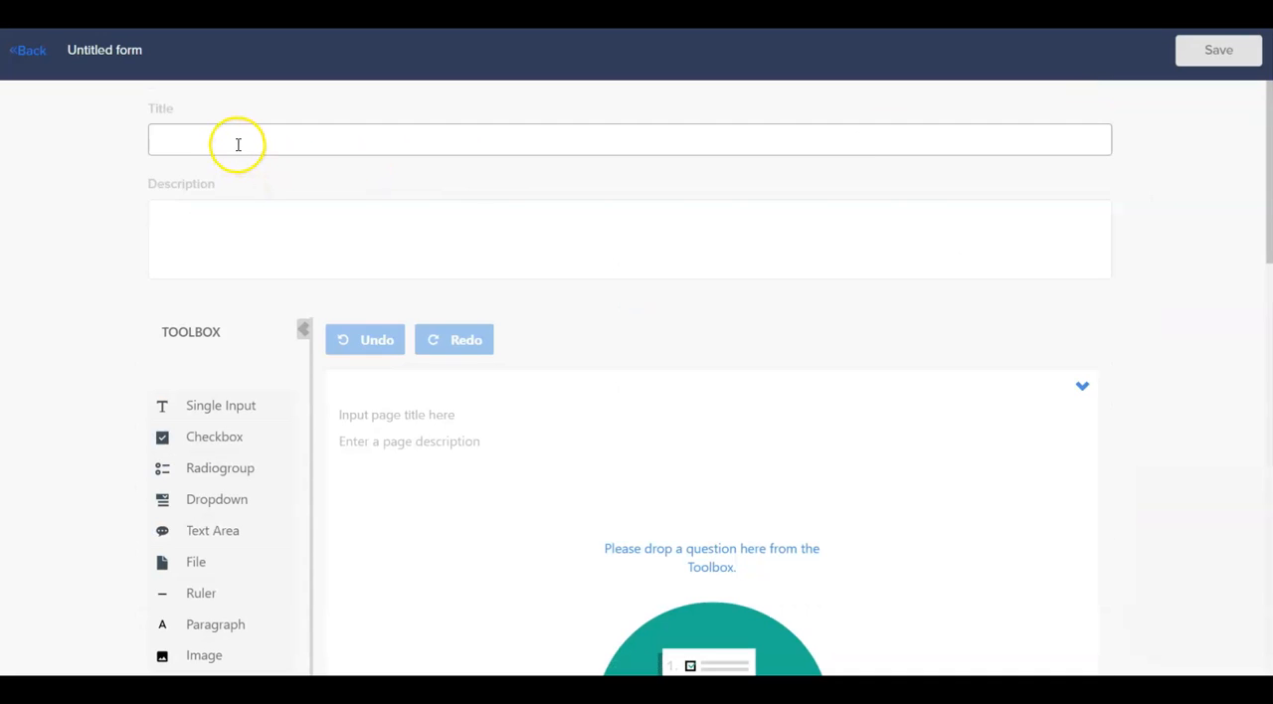
{"action": "type", "text": "New Customer REq"}
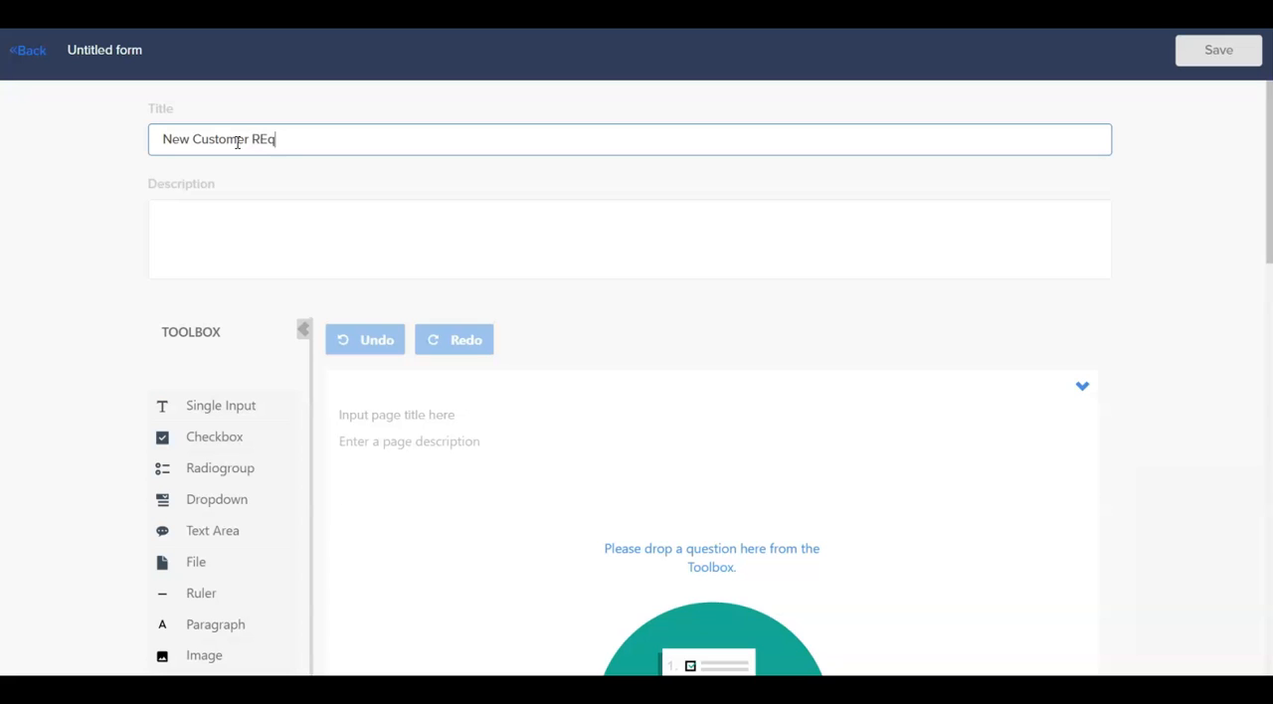
{"action": "type", "text": "uests"}
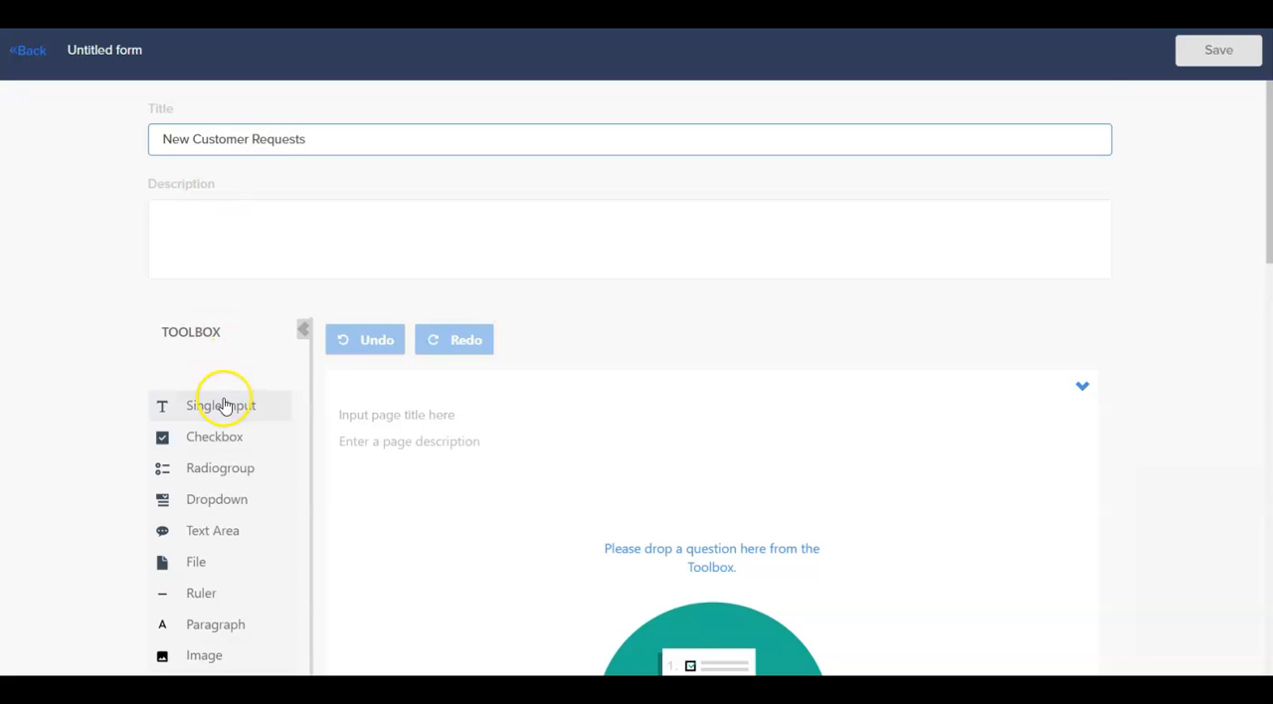
{"action": "scroll", "scroll_direction": "down", "scroll_amount": 3}
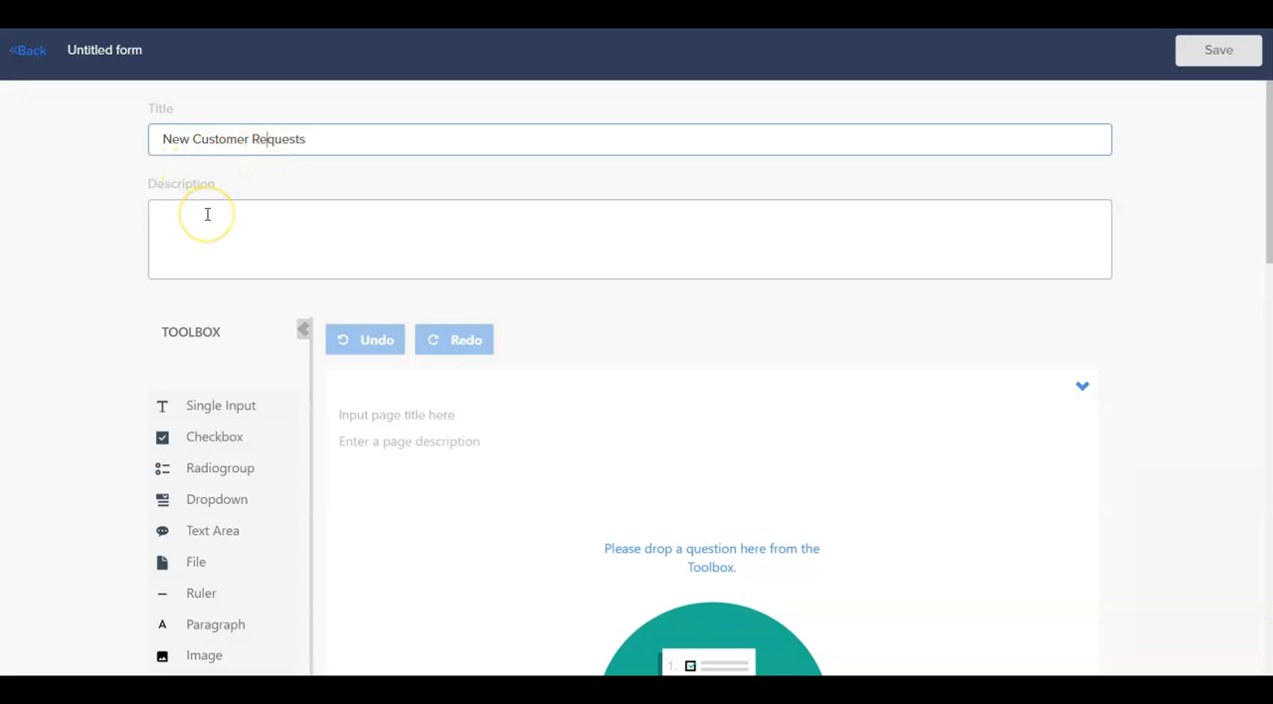
{"action": "mouse_move", "coordinate": [155, 388]}
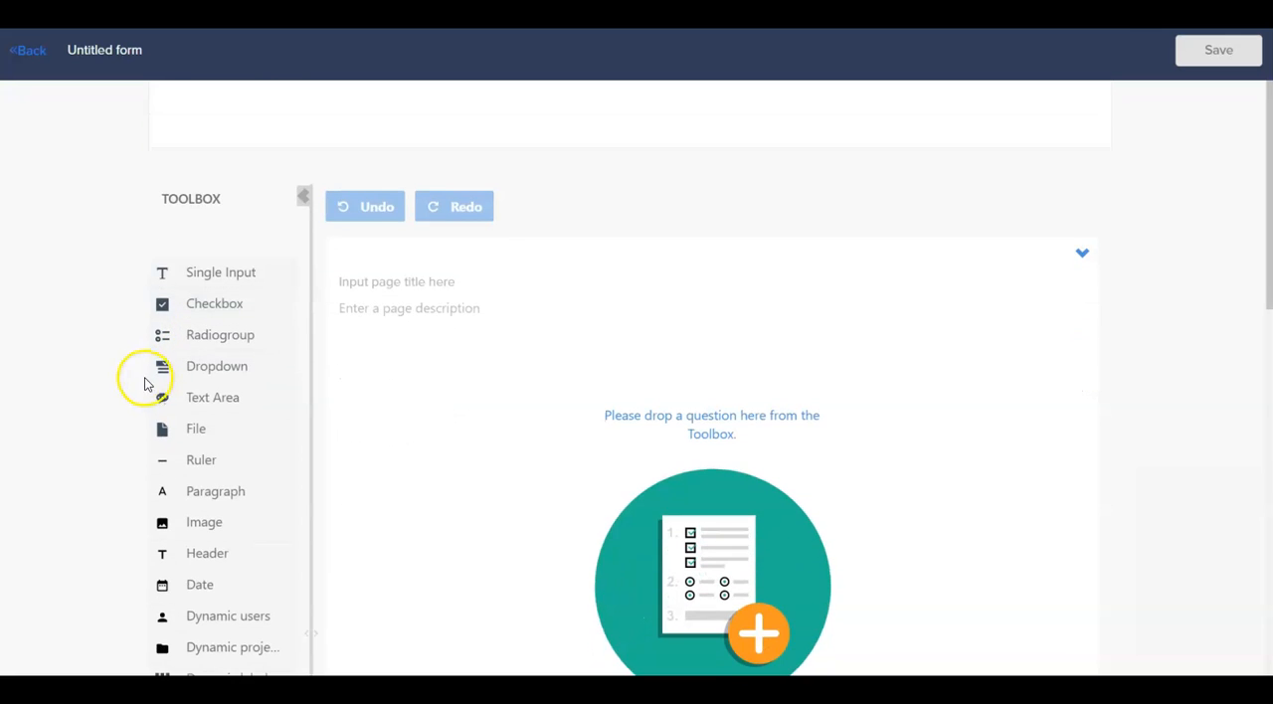
{"action": "type", "text": "New Customer Requests"}
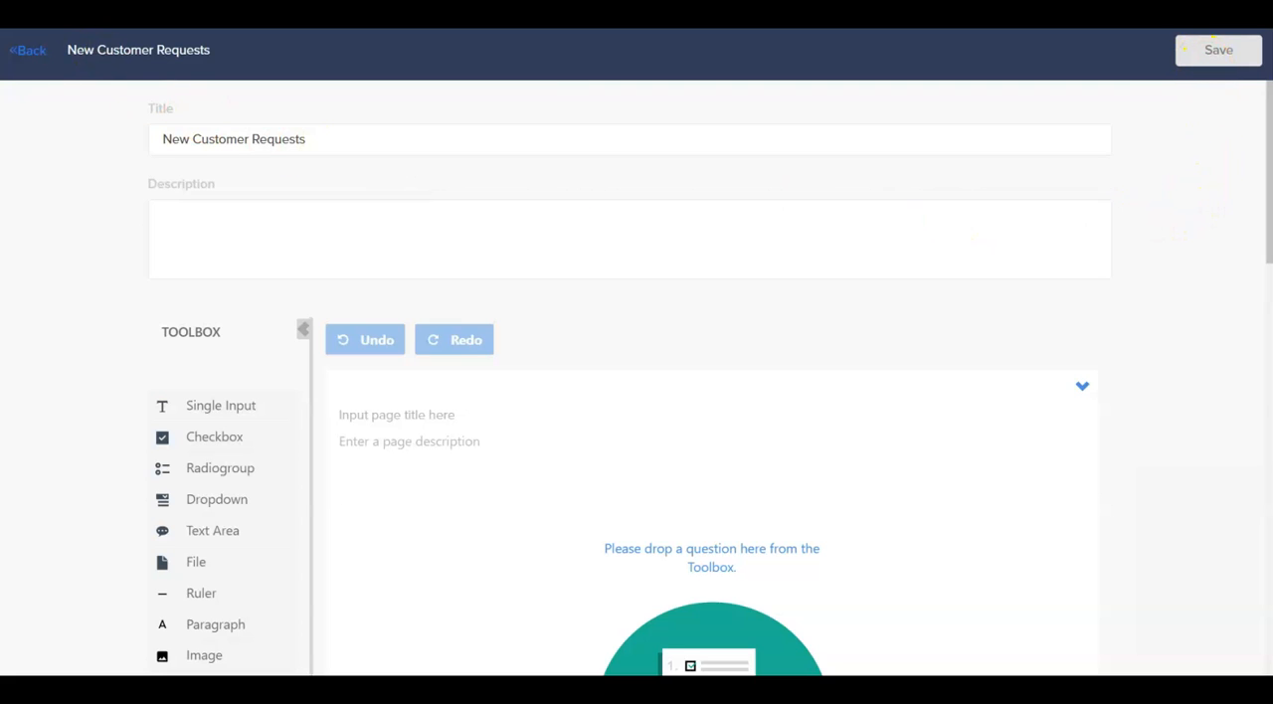
{"action": "mouse_move", "coordinate": [147, 346]}
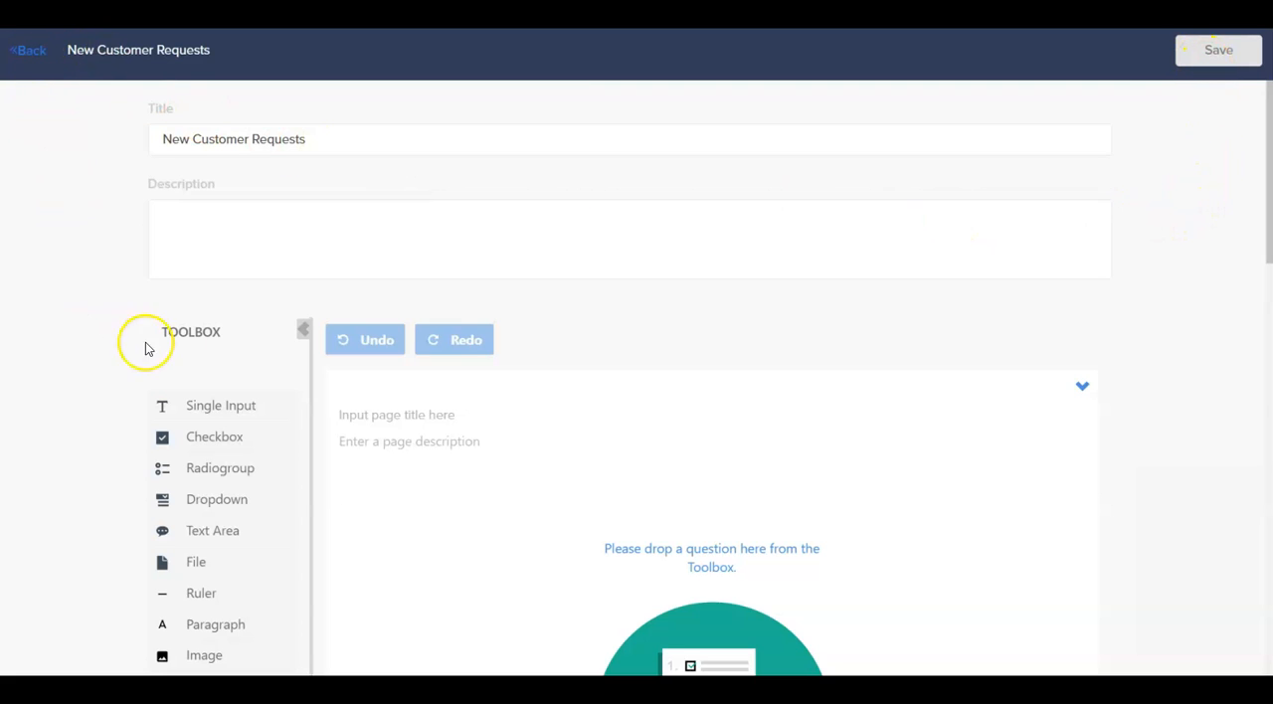
{"action": "scroll", "scroll_direction": "down", "scroll_amount": 3}
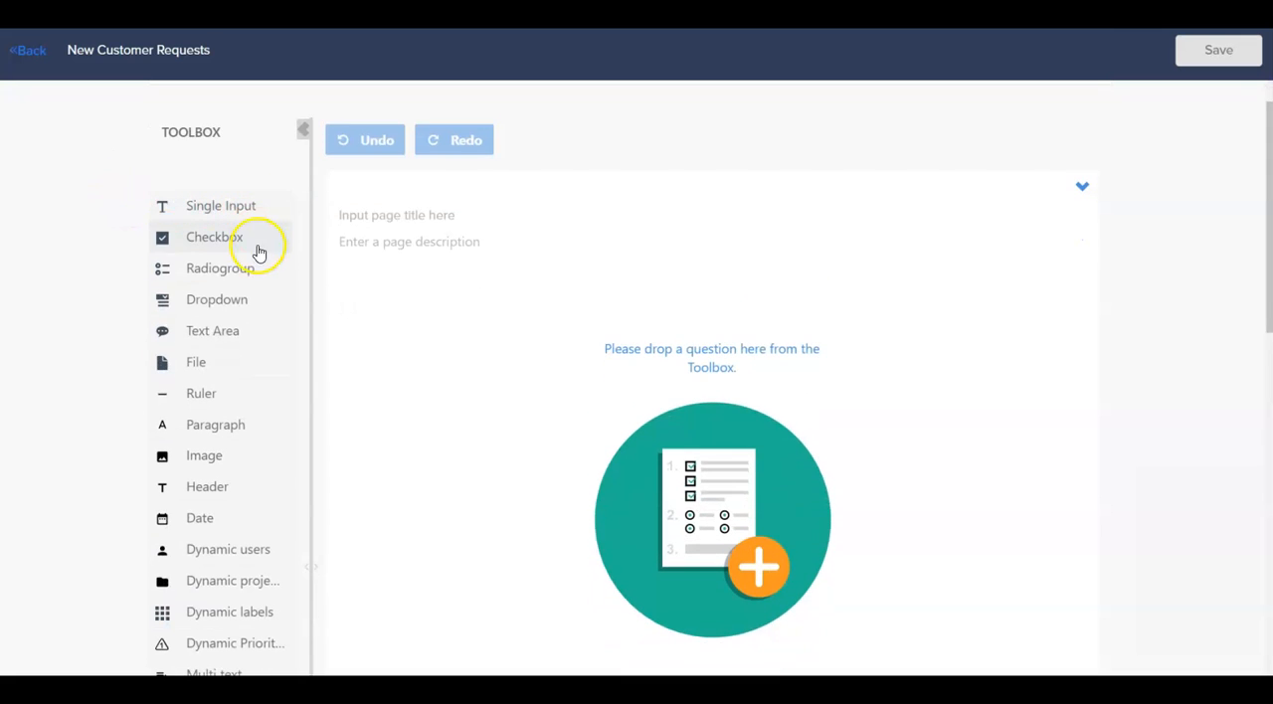
{"action": "mouse_move", "coordinate": [279, 302]}
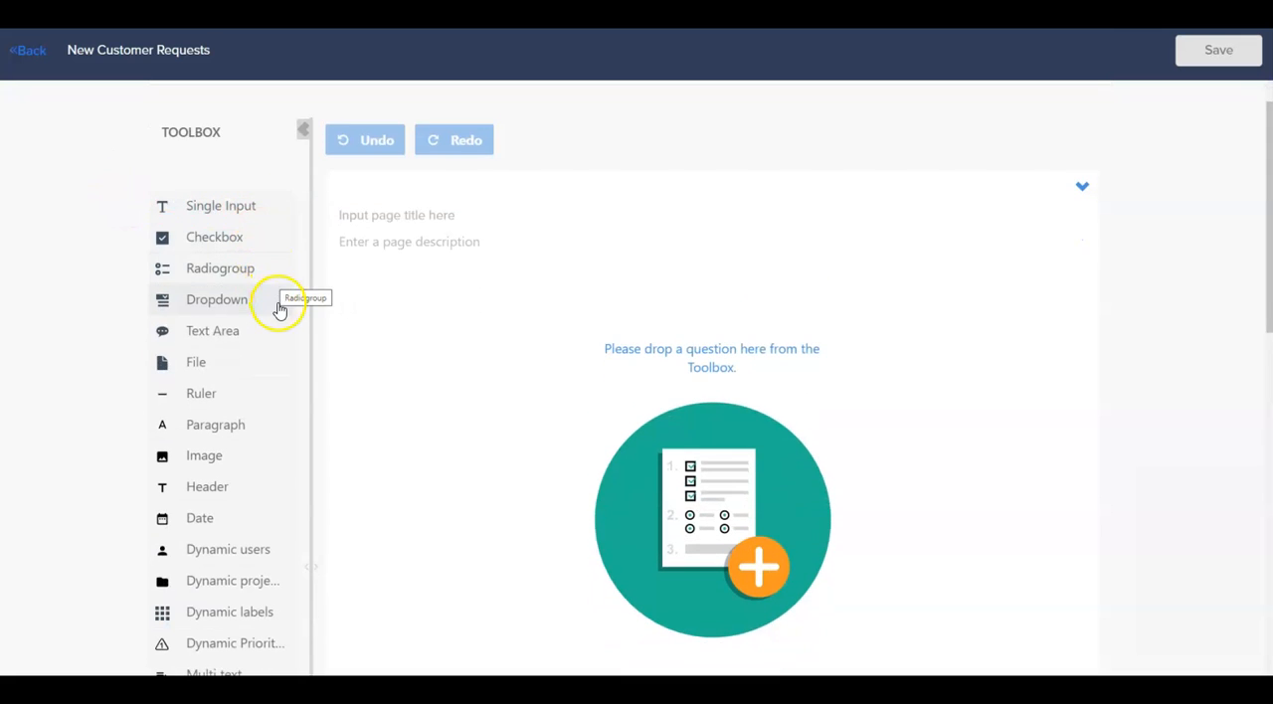
{"action": "mouse_move", "coordinate": [275, 374]}
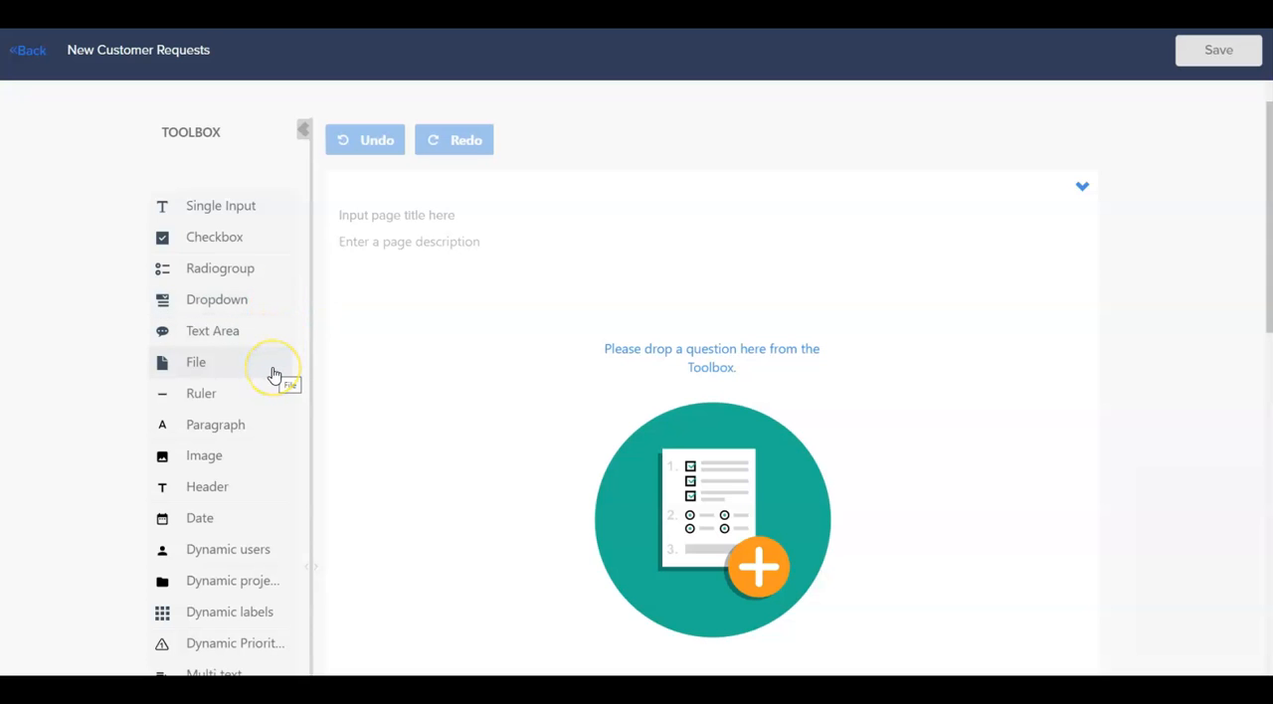
{"action": "mouse_move", "coordinate": [127, 362]}
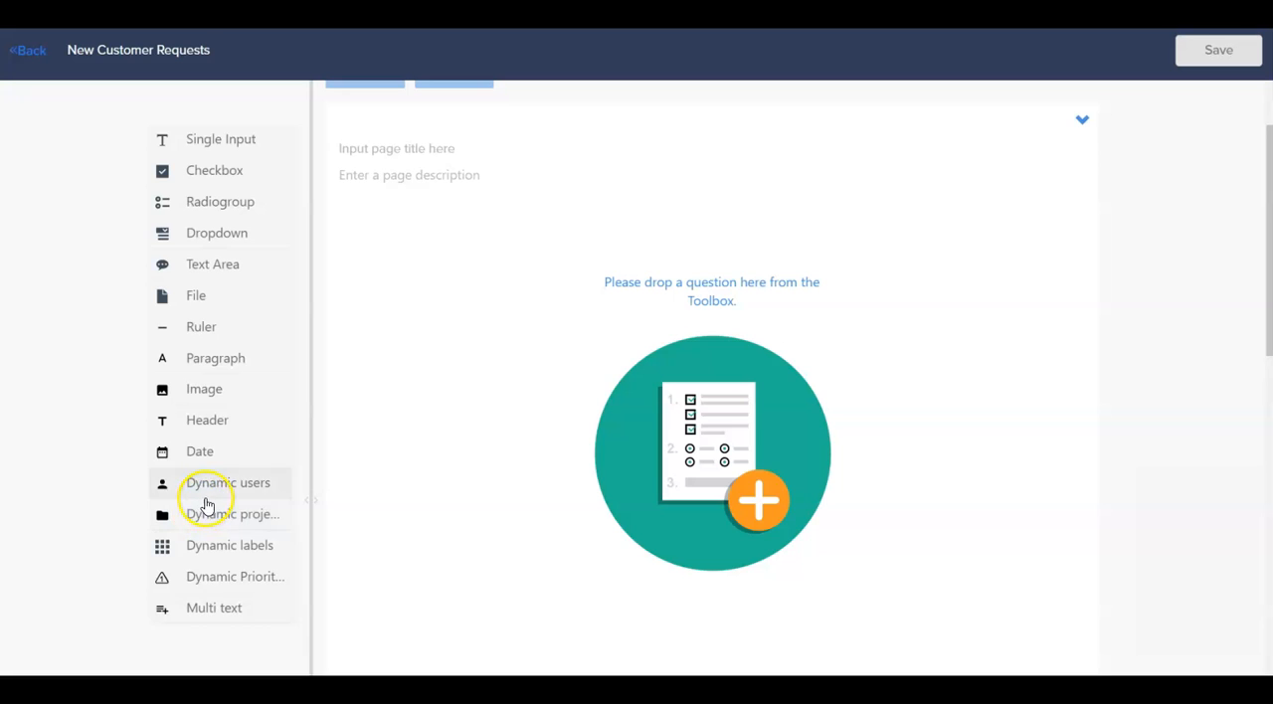
{"action": "mouse_move", "coordinate": [266, 544]}
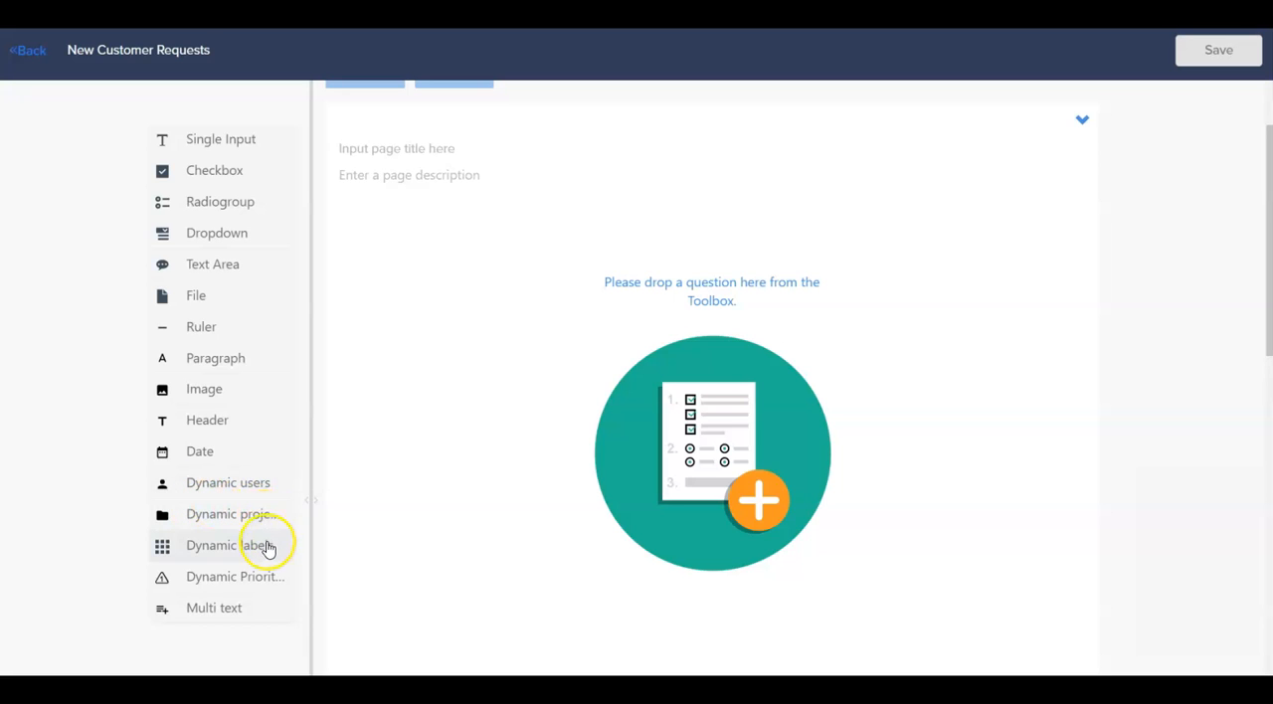
{"action": "mouse_move", "coordinate": [275, 576]}
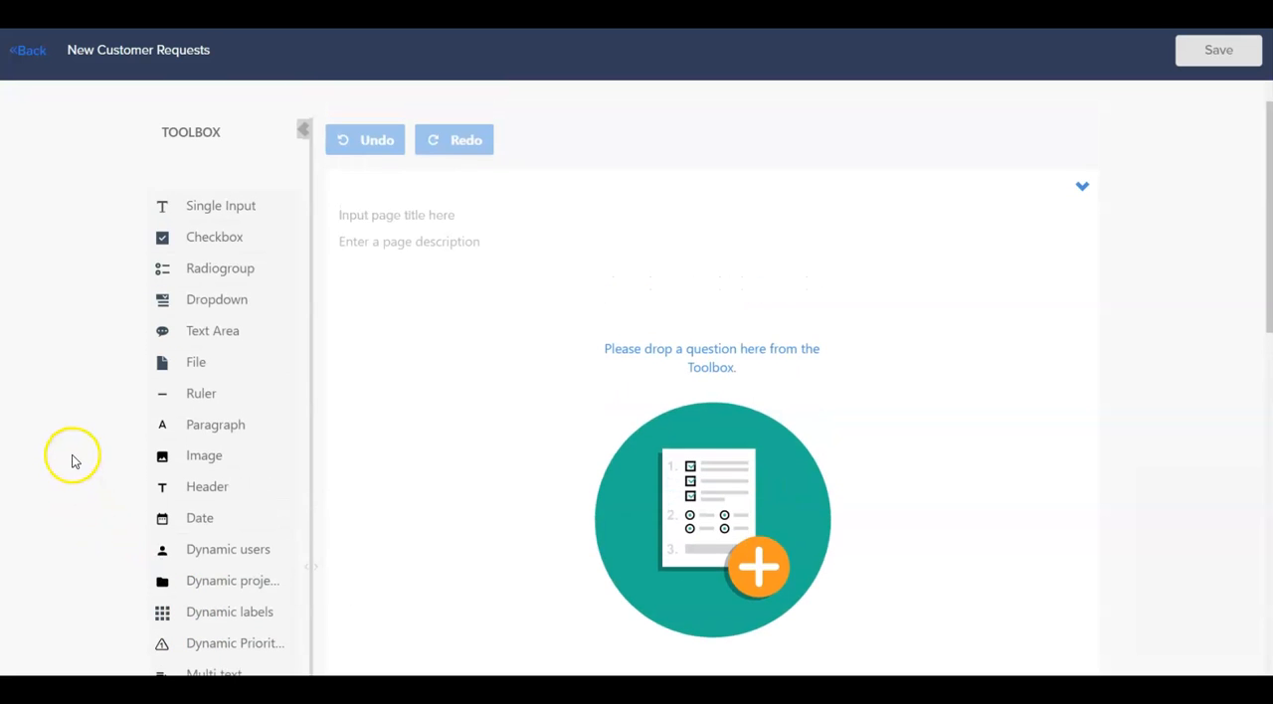
{"action": "scroll", "scroll_direction": "up", "scroll_amount": 3}
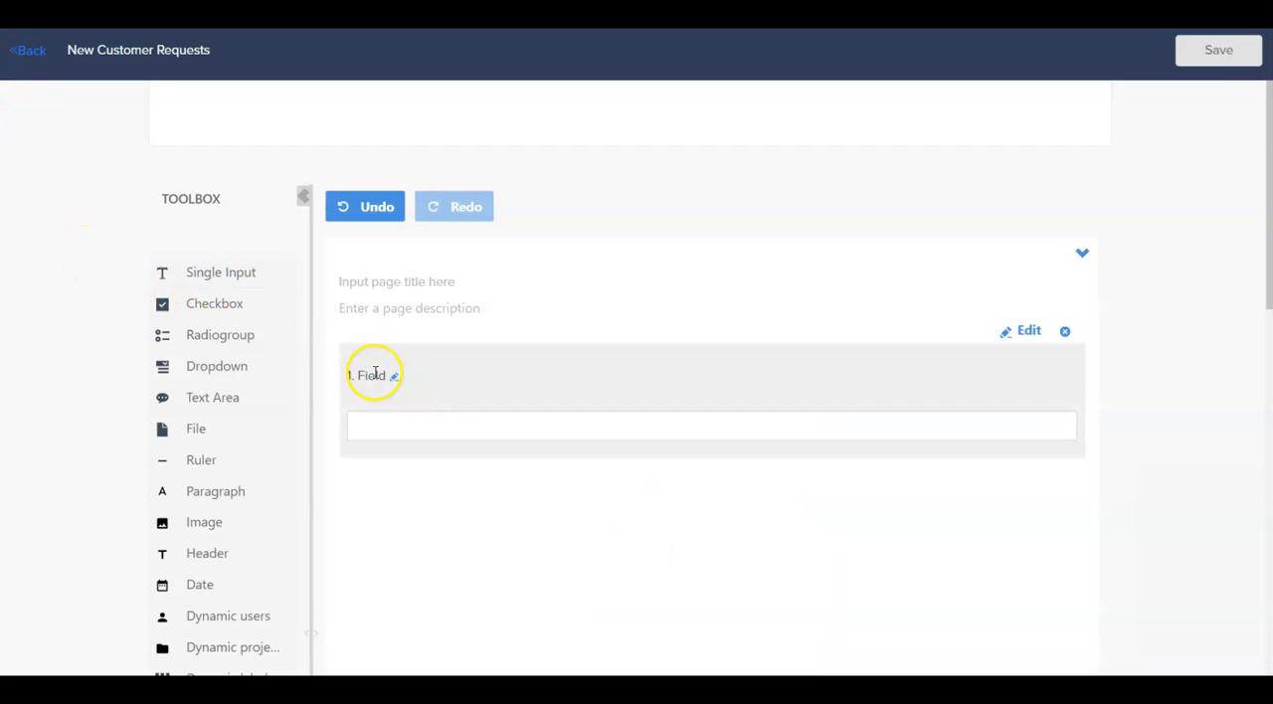
- Name the first question Customer Name and add a Customer Size dropdown below it
{"action": "type", "text": "Customer Name"}
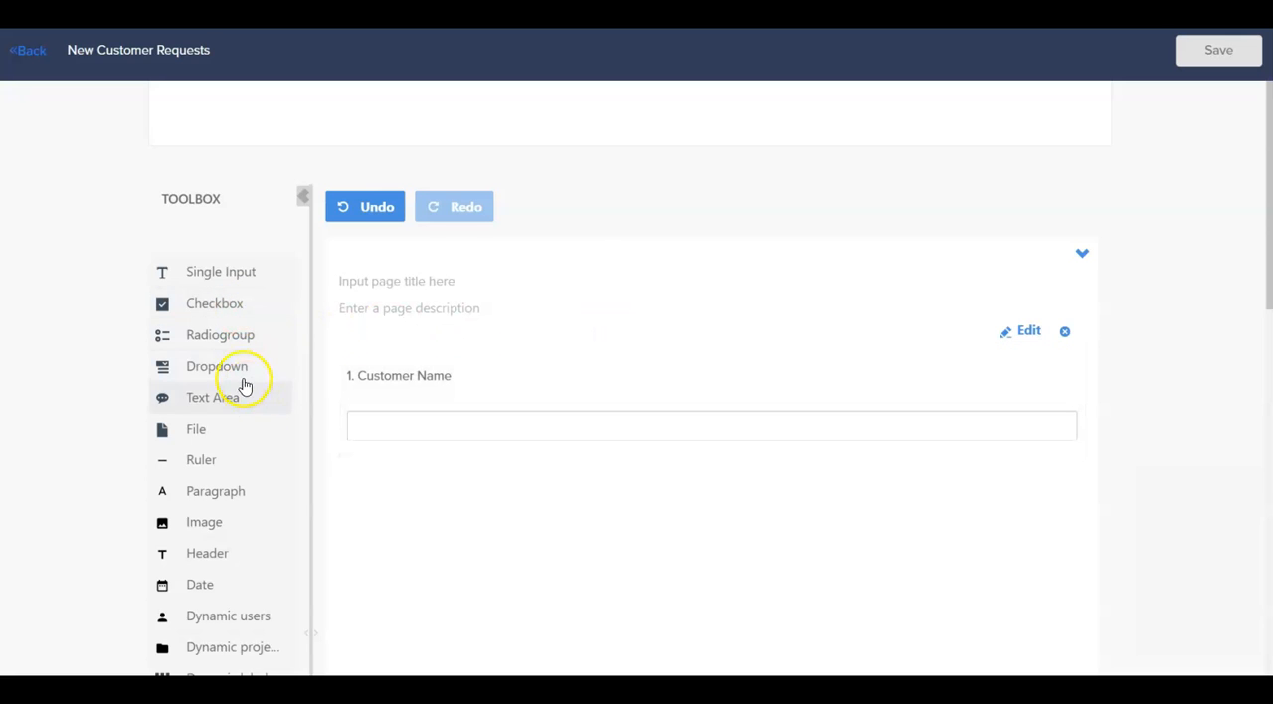
{"action": "left_click", "coordinate": [215, 366]}
{"action": "type", "text": "C"}
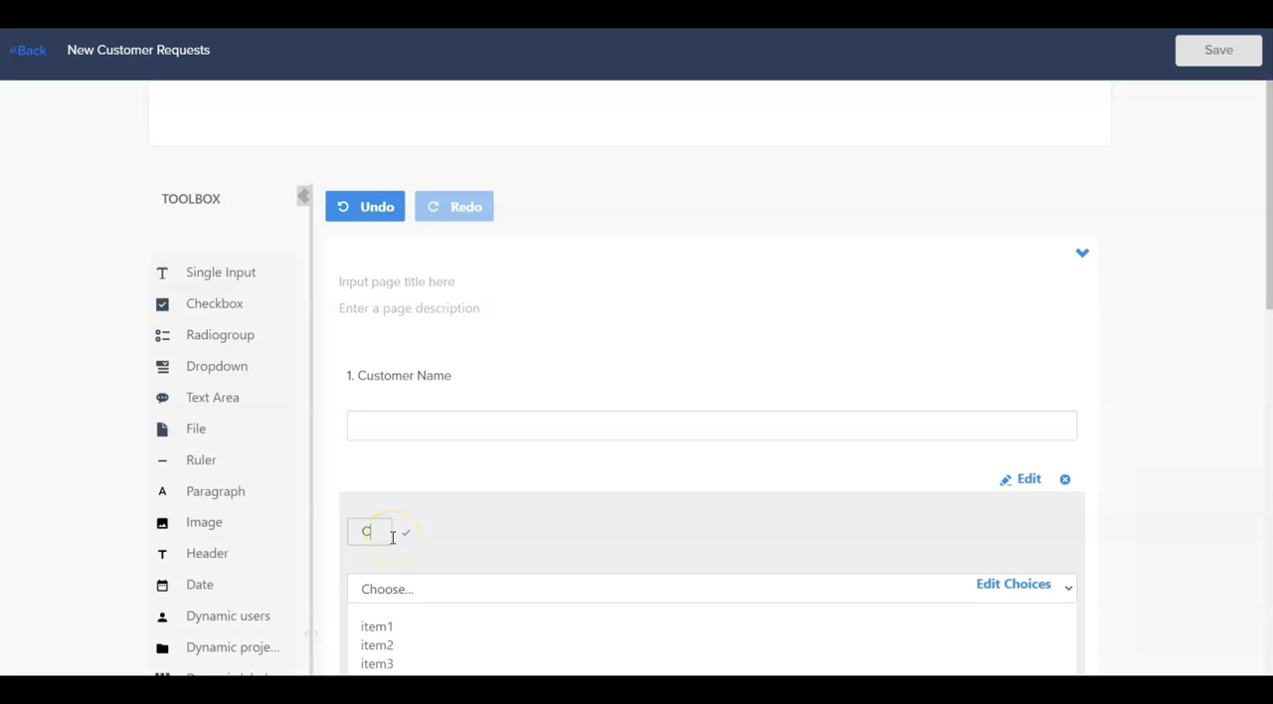
{"action": "type", "text": "ustomer Size"}
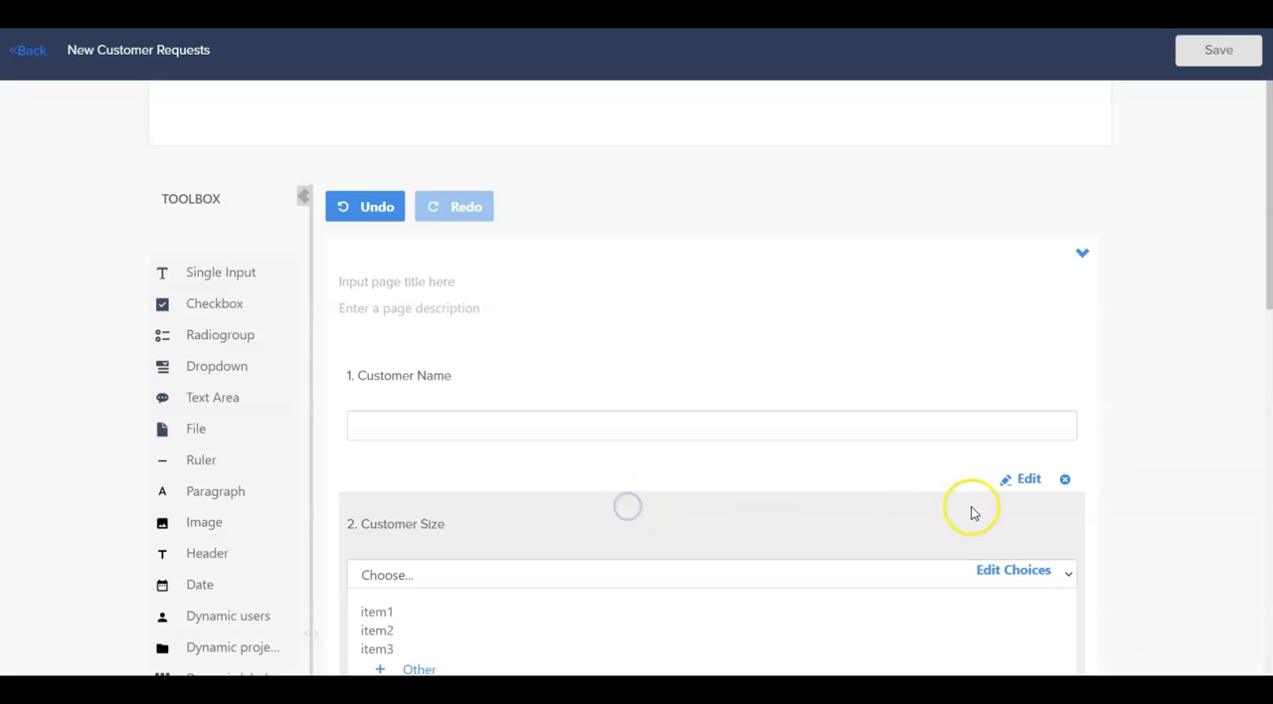
- Make Customer Size required and mapped to an action custom field in its settings
{"action": "left_click", "coordinate": [1022, 479]}
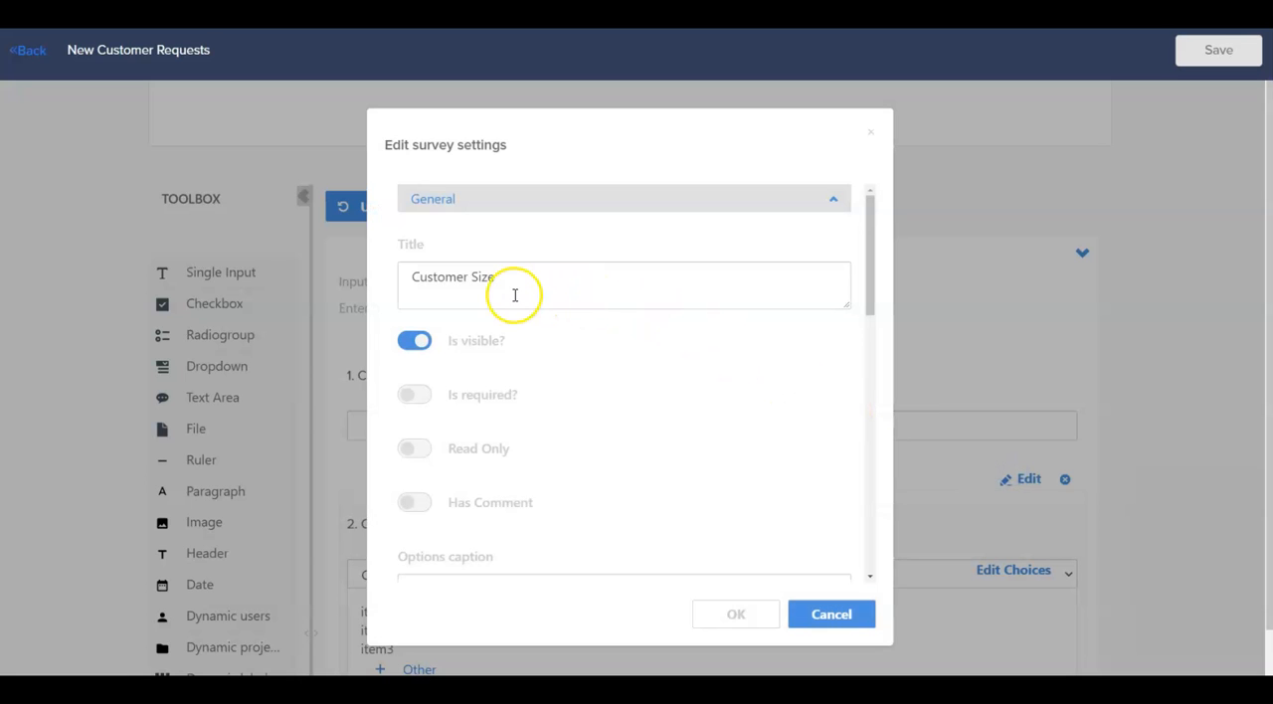
{"action": "scroll", "scroll_direction": "down", "scroll_amount": 3}
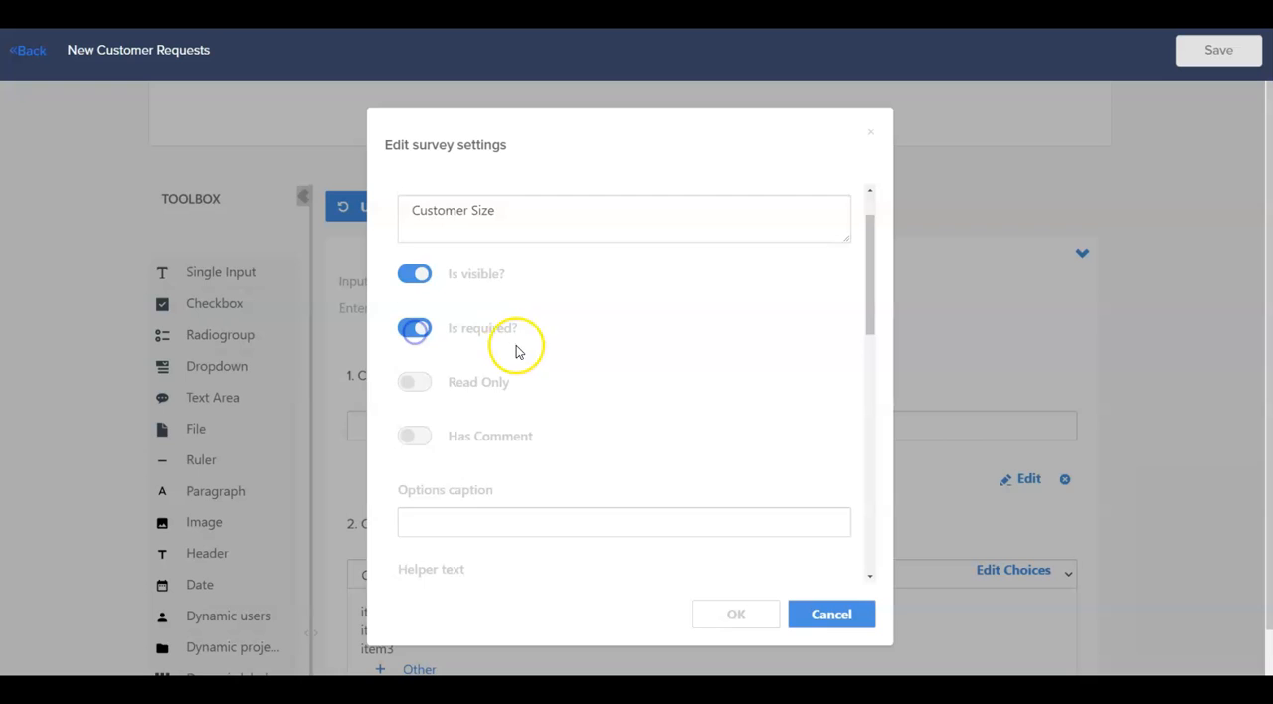
{"action": "scroll", "scroll_direction": "down", "scroll_amount": 3}
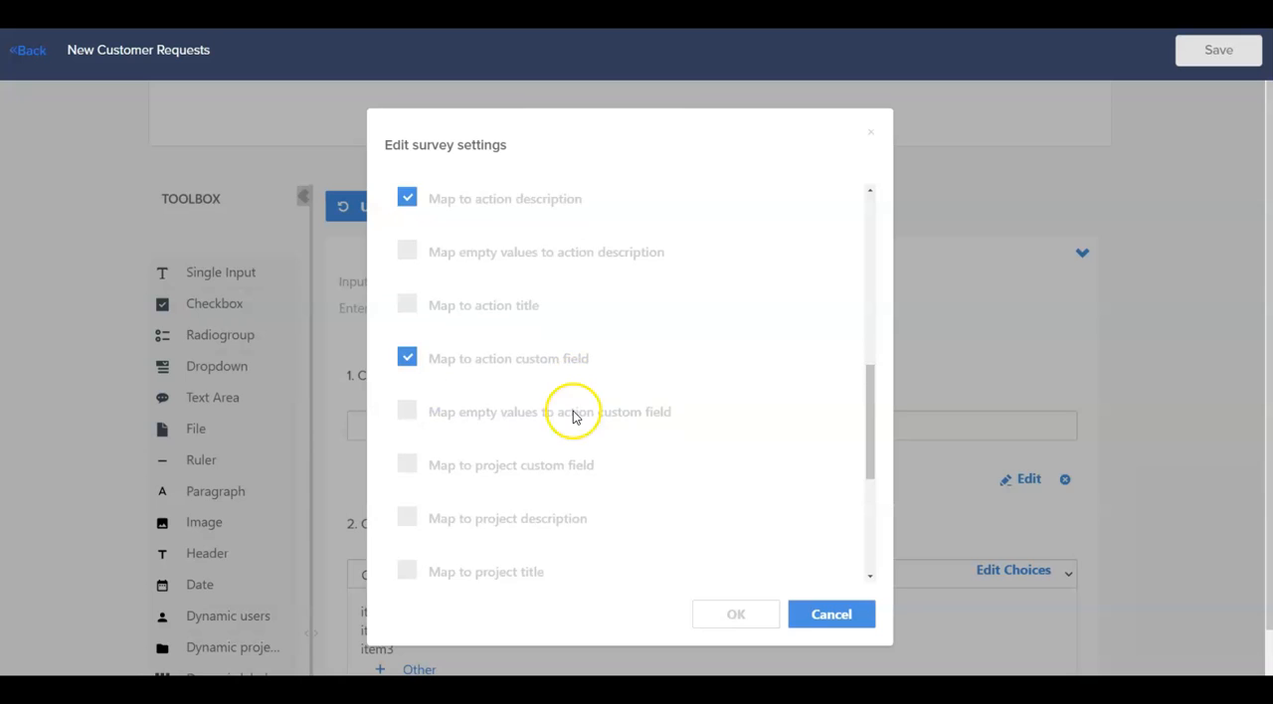
{"action": "scroll", "scroll_direction": "down", "scroll_amount": 3}
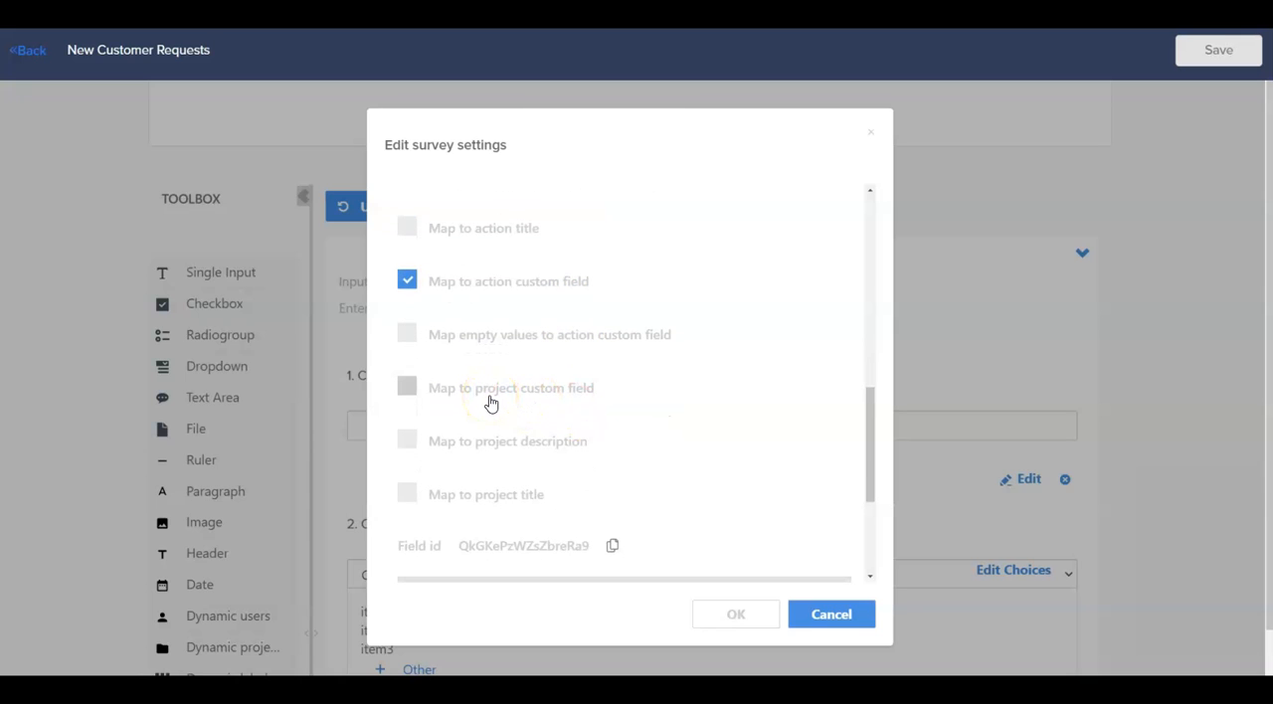
{"action": "scroll", "scroll_direction": "down", "scroll_amount": 3}
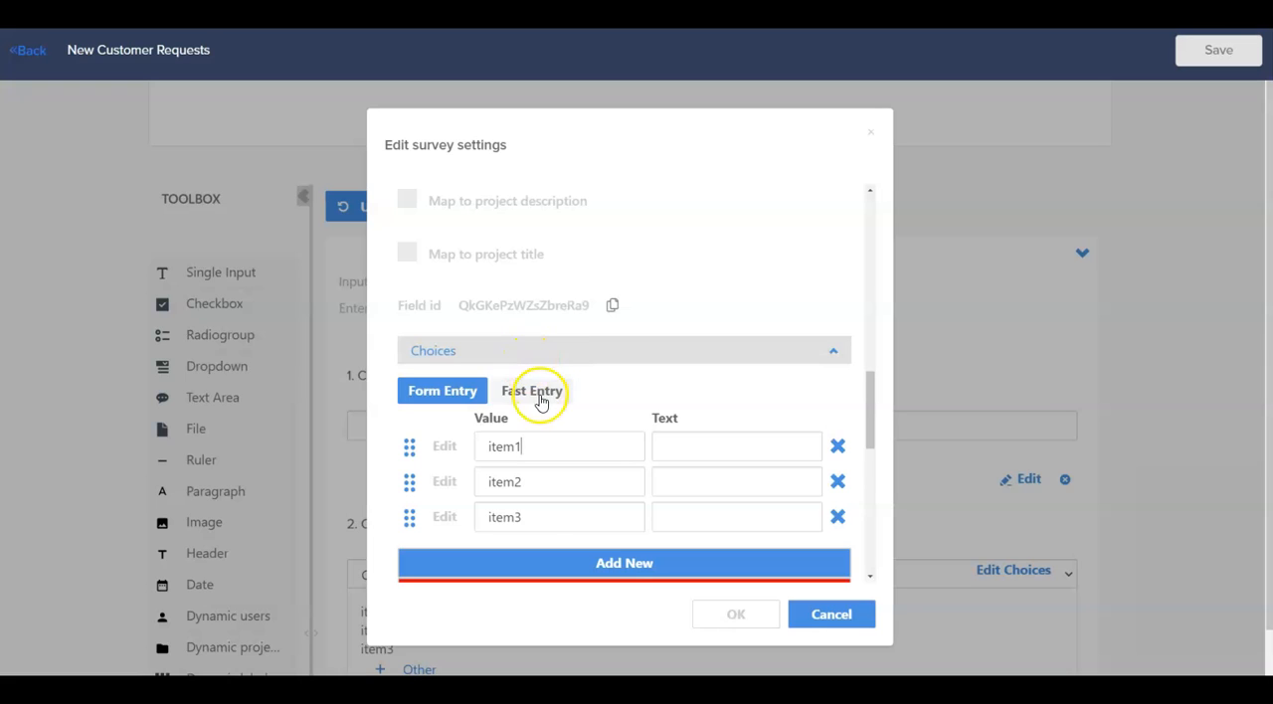
- Replace the dropdown choices with 1-20, 21-50, 51-99 and 100+ via Fast Entry
{"action": "left_click", "coordinate": [533, 390]}
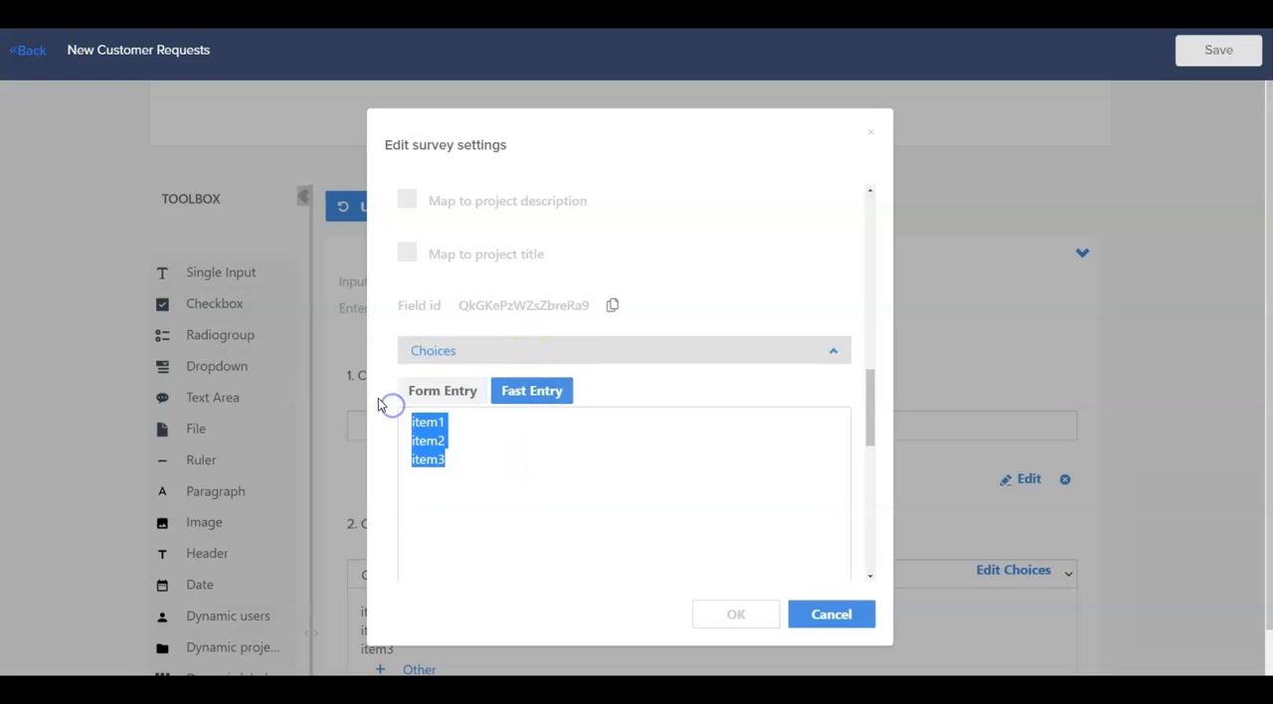
{"action": "type", "text": "1-20"}
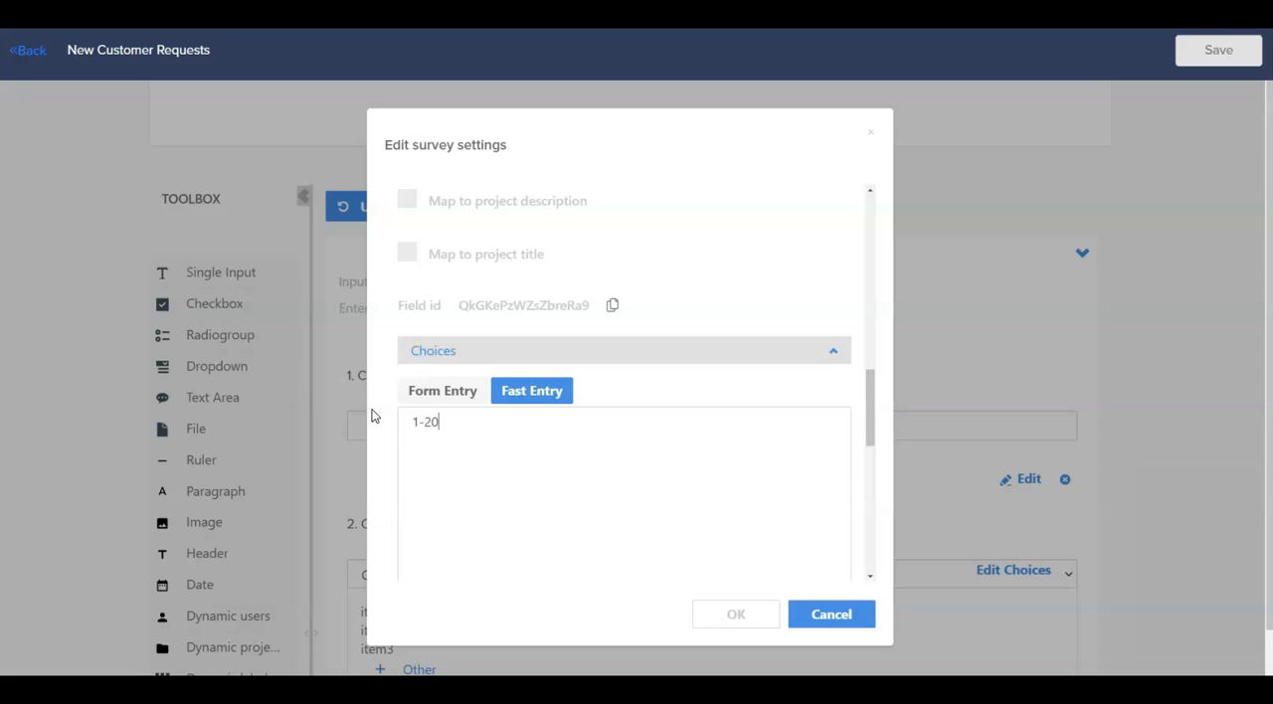
{"action": "type", "text": "21-5-"}
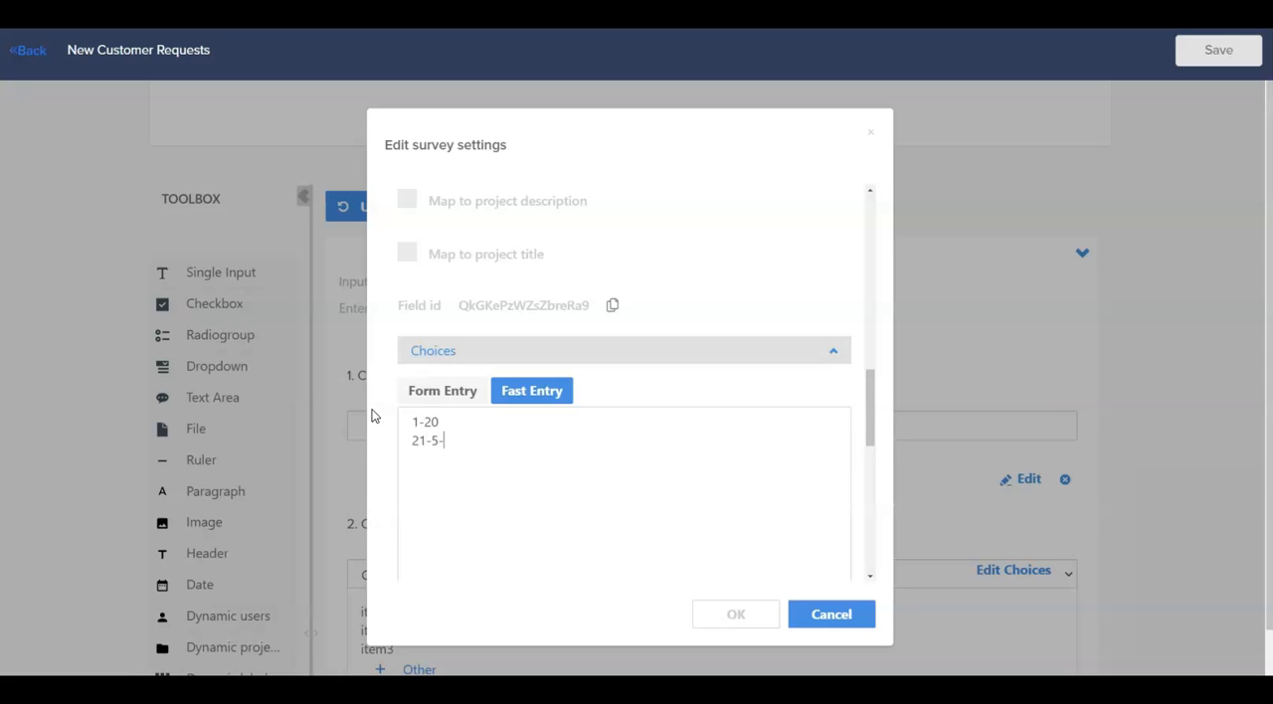
{"action": "type", "text": "0"}
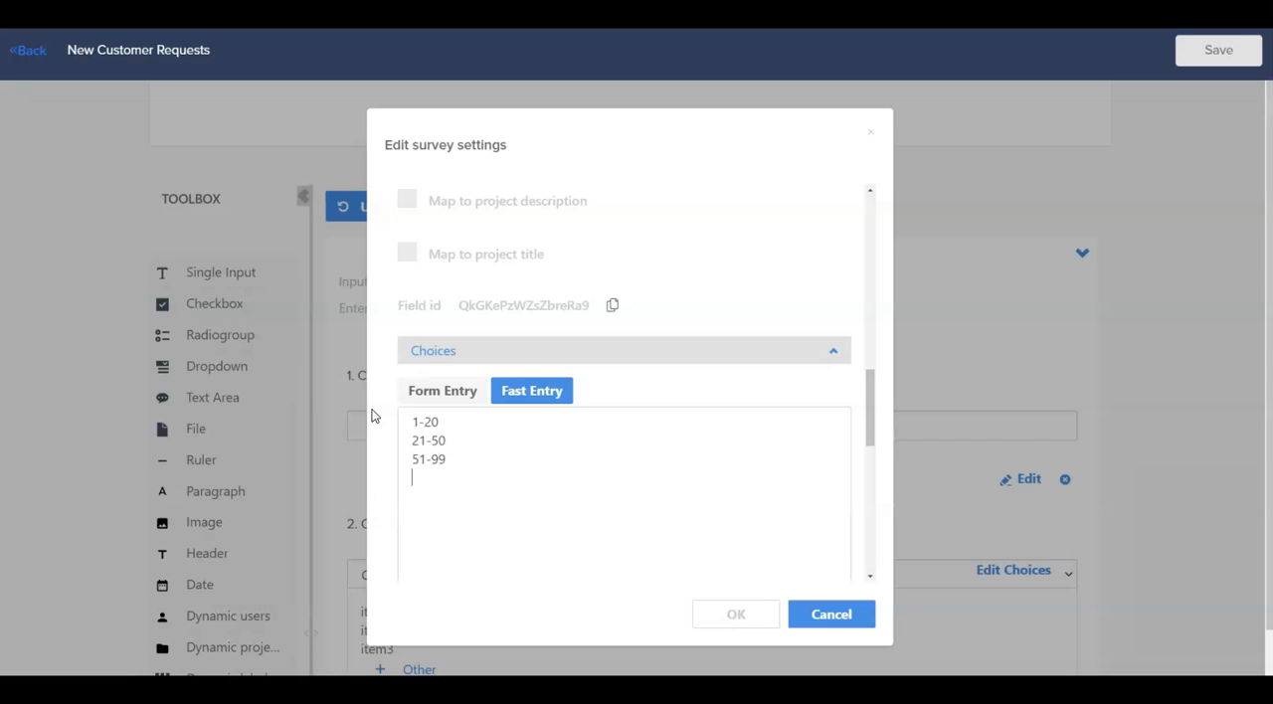
{"action": "type", "text": "100+"}
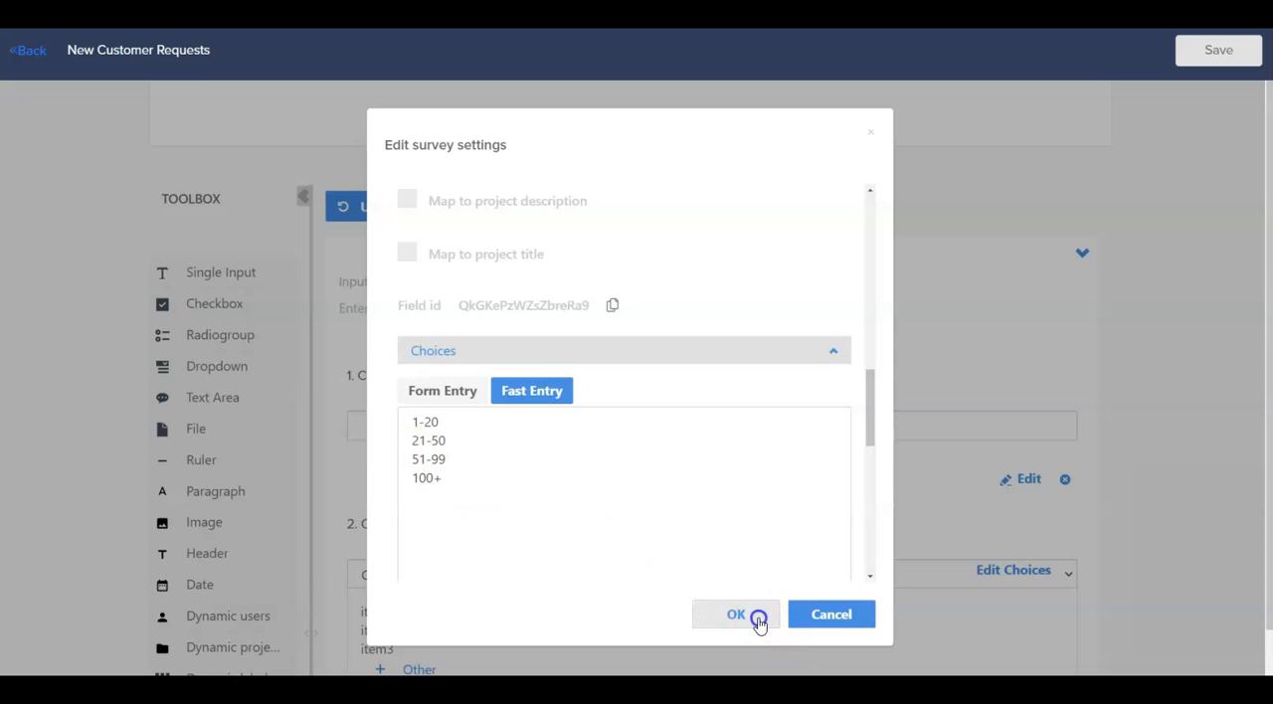
{"action": "left_click", "coordinate": [736, 612]}
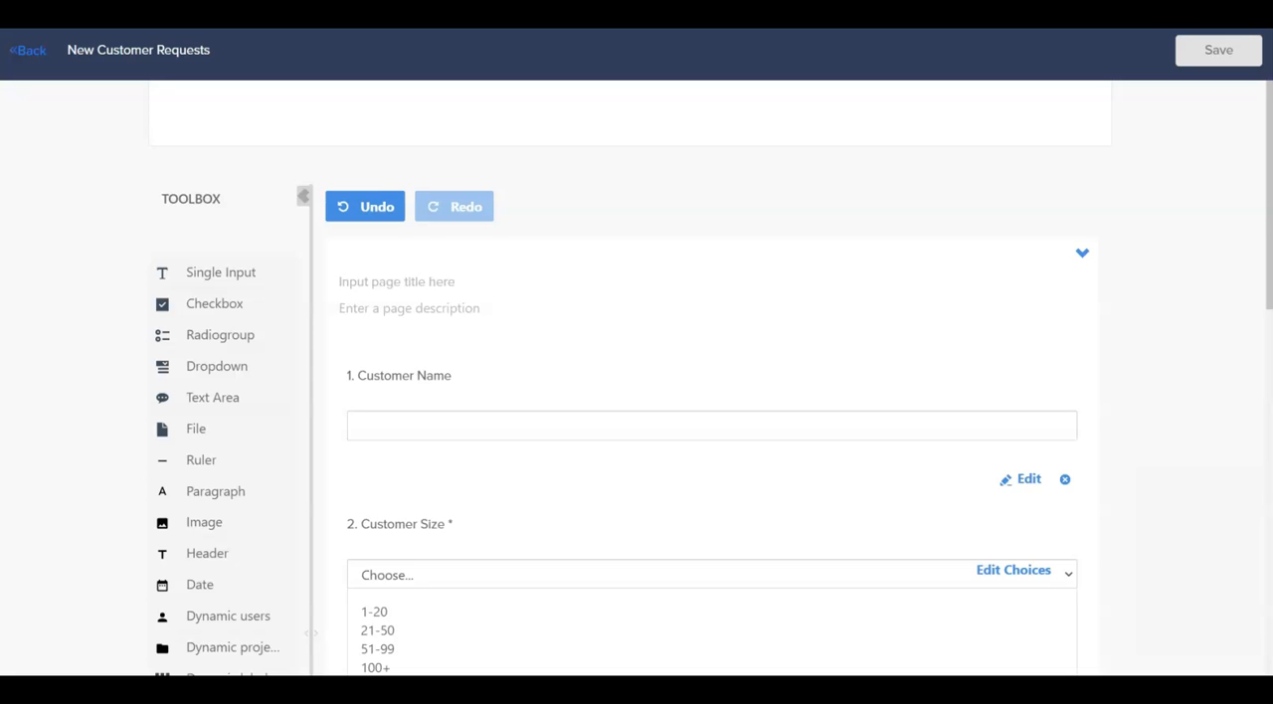
- Scroll the form settings down to the 'Submit to' routing section
{"action": "scroll", "scroll_direction": "down", "scroll_amount": 3}
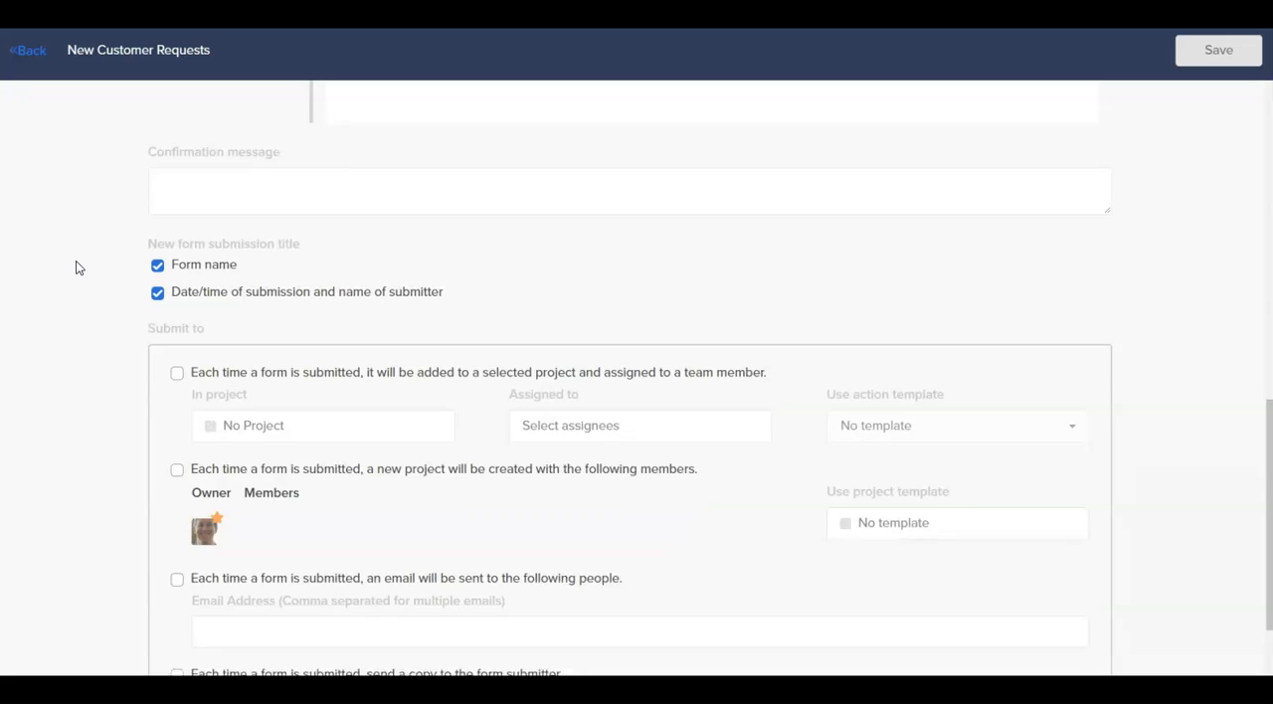
{"action": "scroll", "scroll_direction": "down", "scroll_amount": 3}
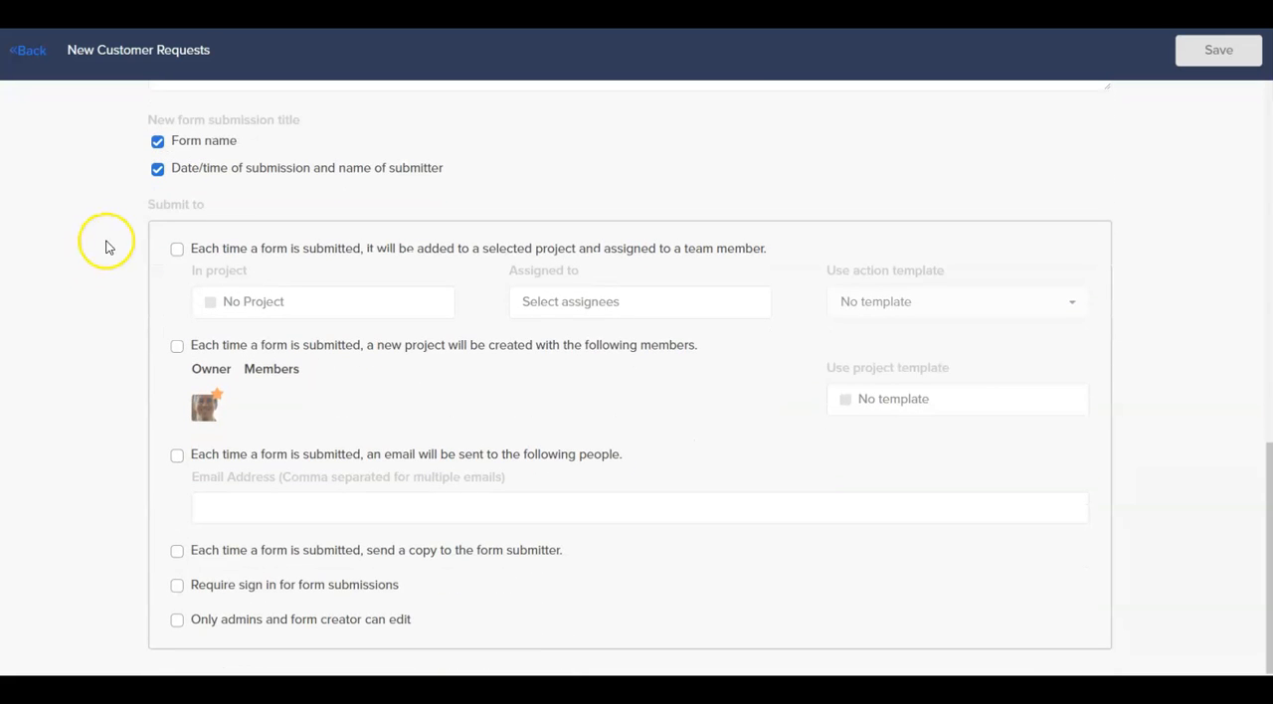
{"action": "mouse_move", "coordinate": [155, 221]}
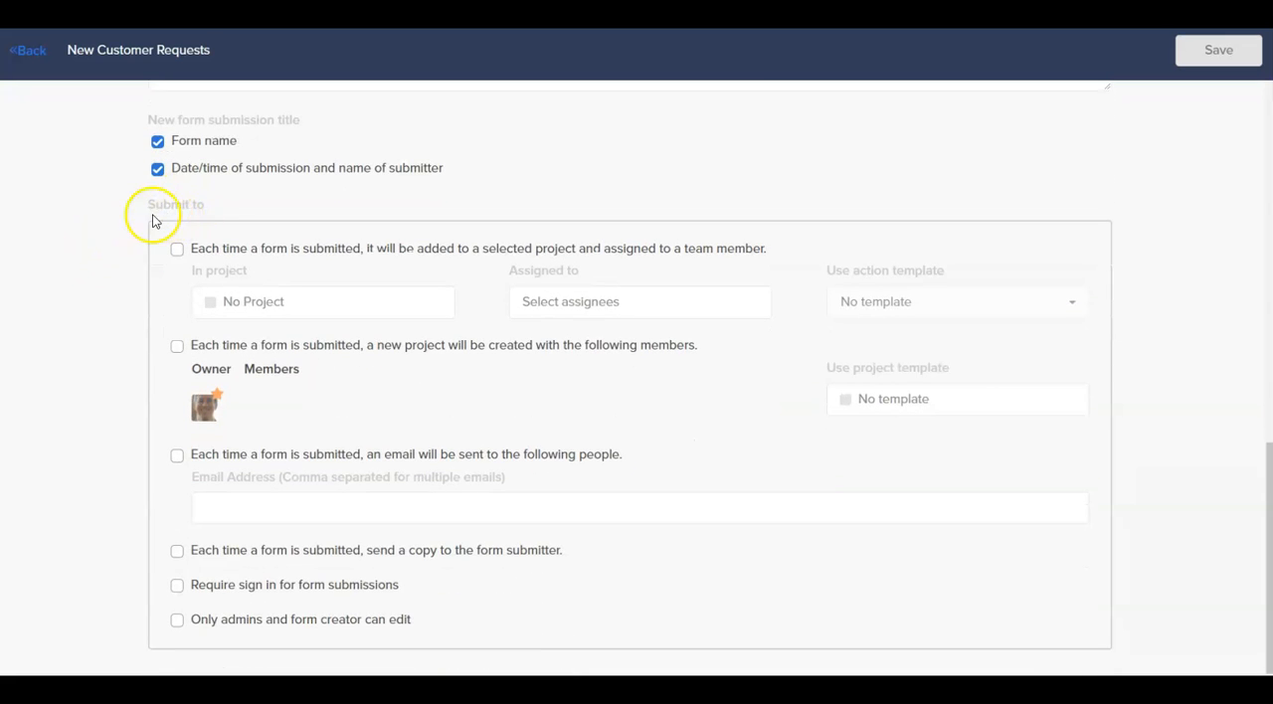
{"action": "mouse_move", "coordinate": [87, 175]}
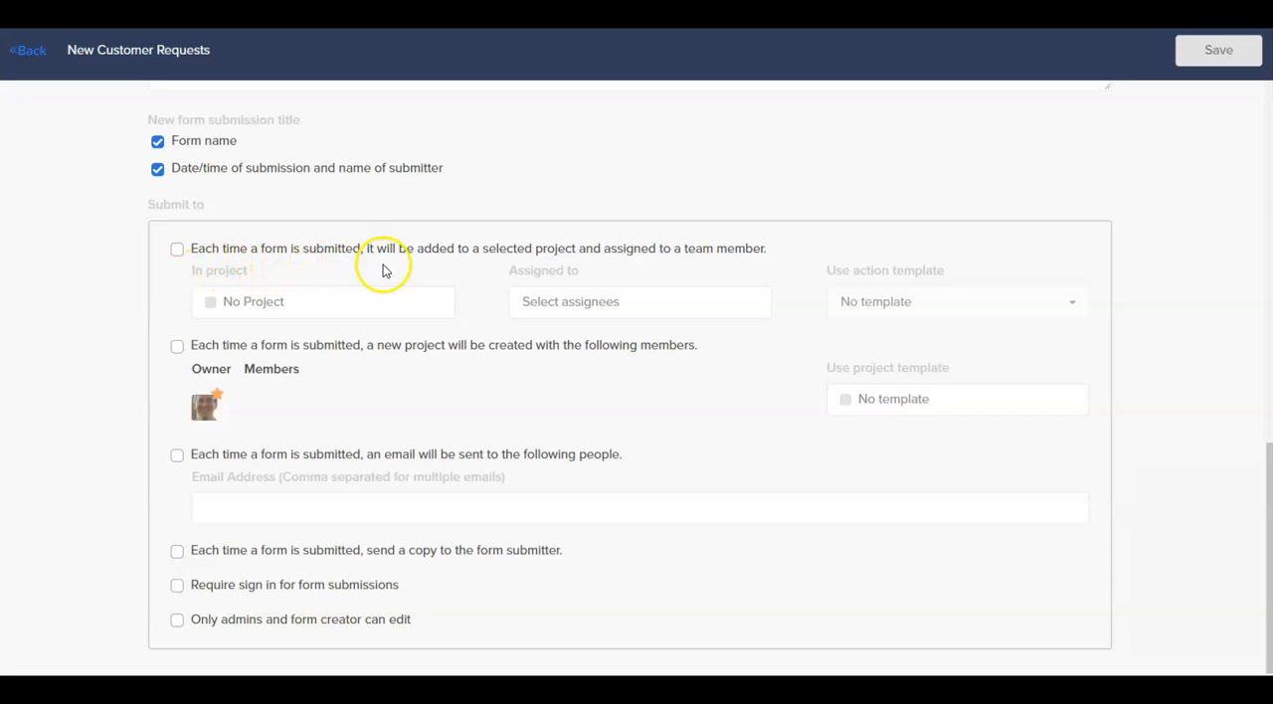
{"action": "mouse_move", "coordinate": [179, 249]}
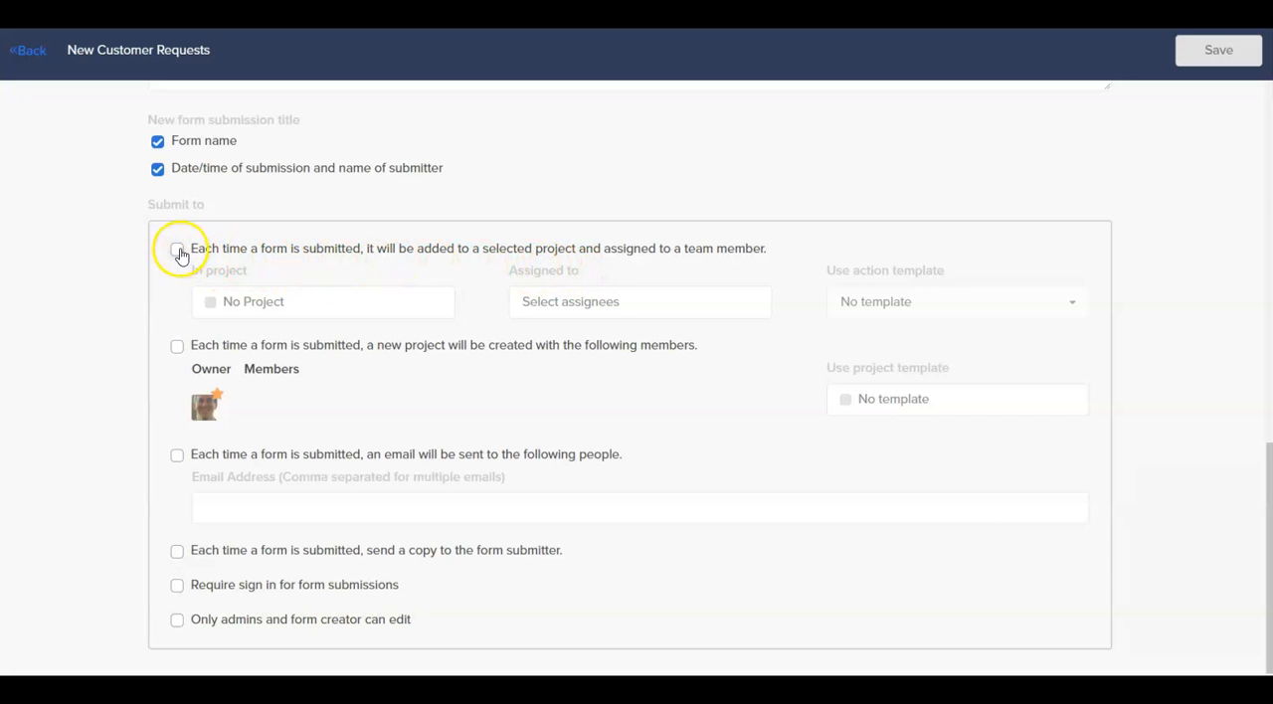
- Route submissions to New Brief Project, assigned to me, using the Go Live action template
{"action": "left_click", "coordinate": [177, 249]}
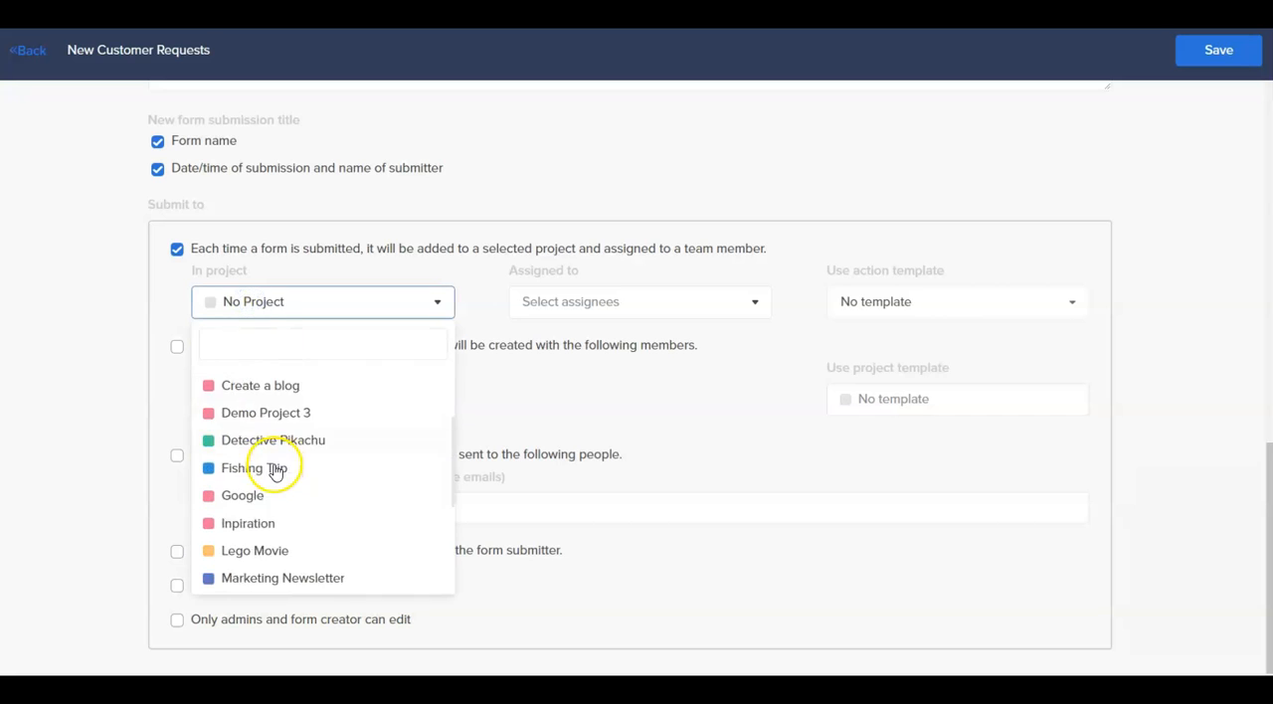
{"action": "scroll", "scroll_direction": "down", "scroll_amount": 3}
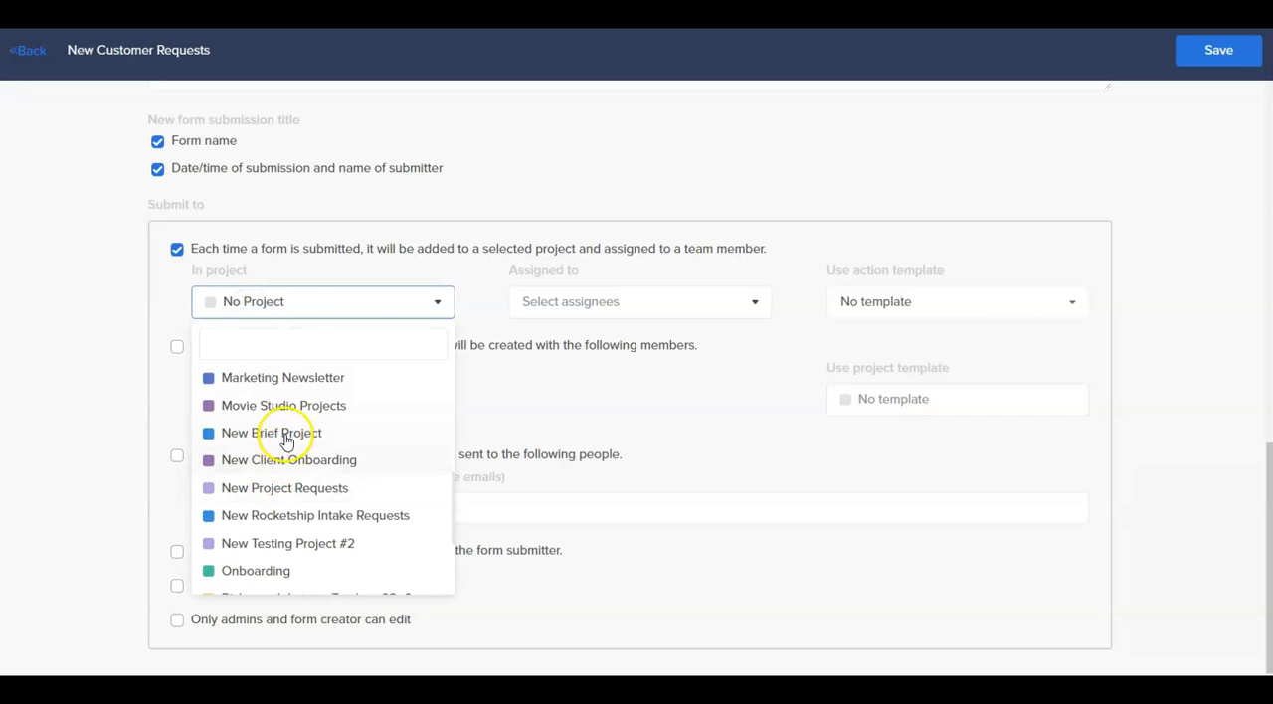
{"action": "left_click", "coordinate": [271, 433]}
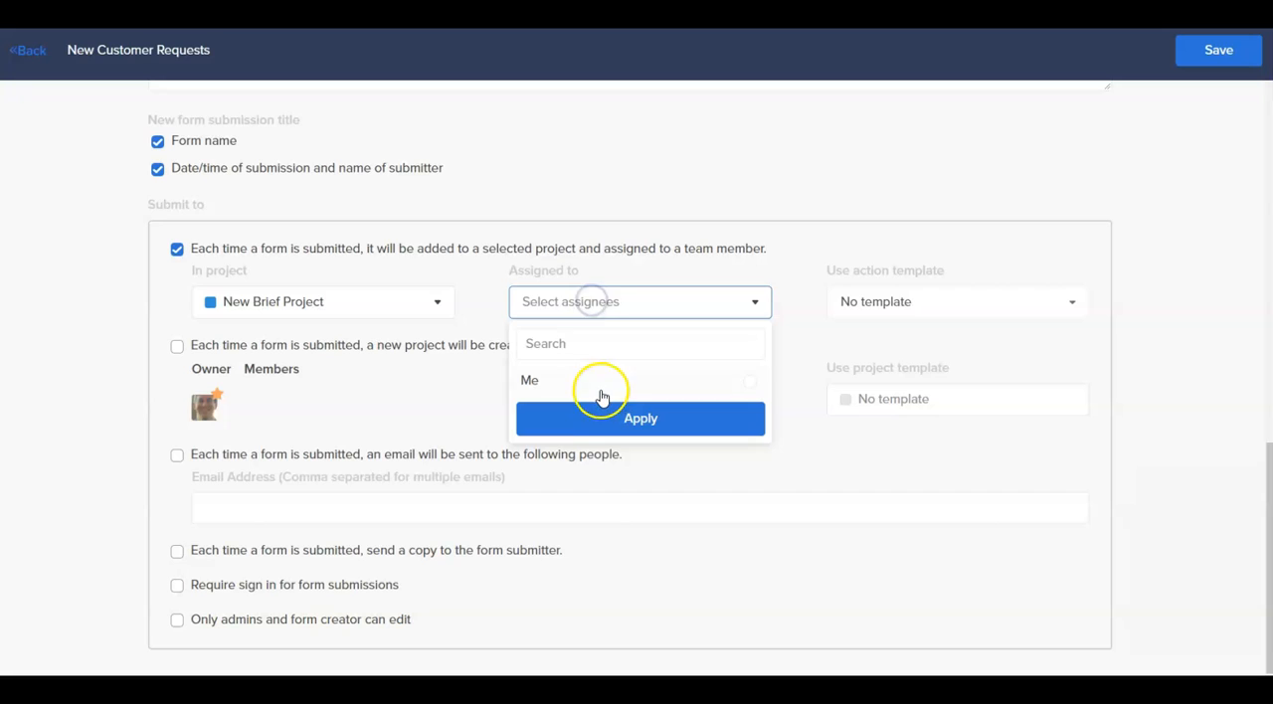
{"action": "left_click", "coordinate": [640, 418]}
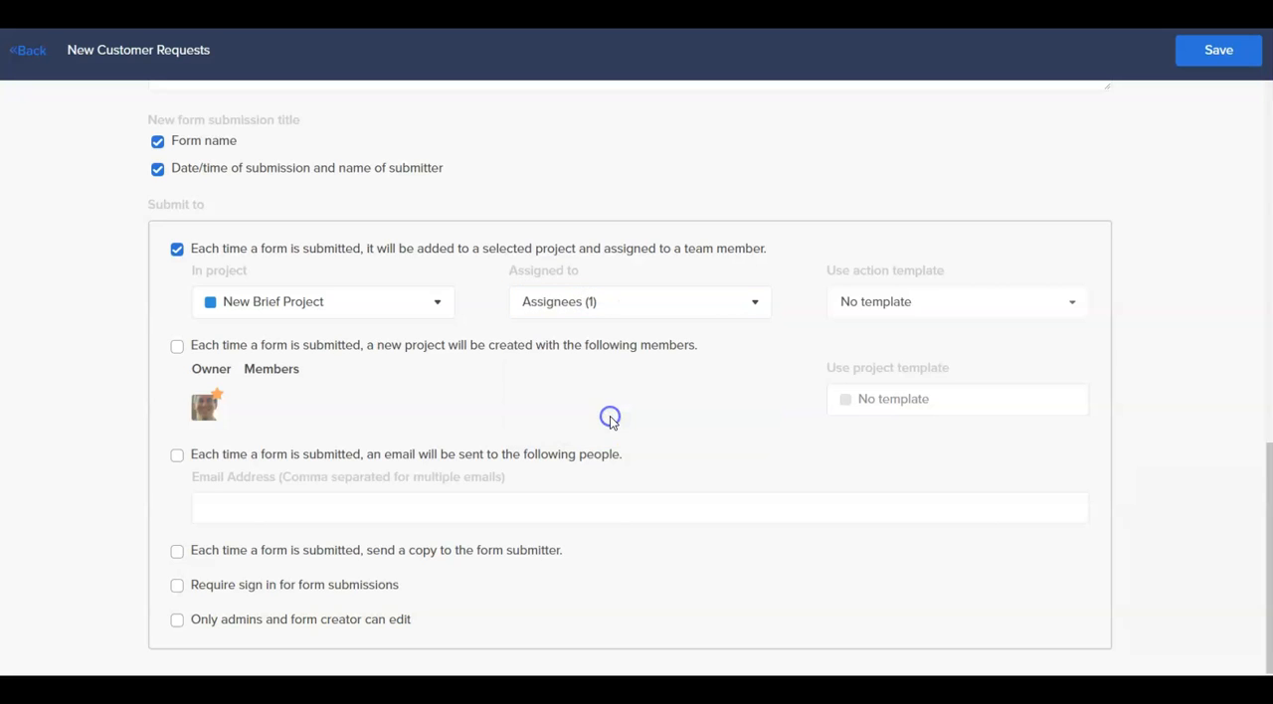
{"action": "mouse_move", "coordinate": [298, 303]}
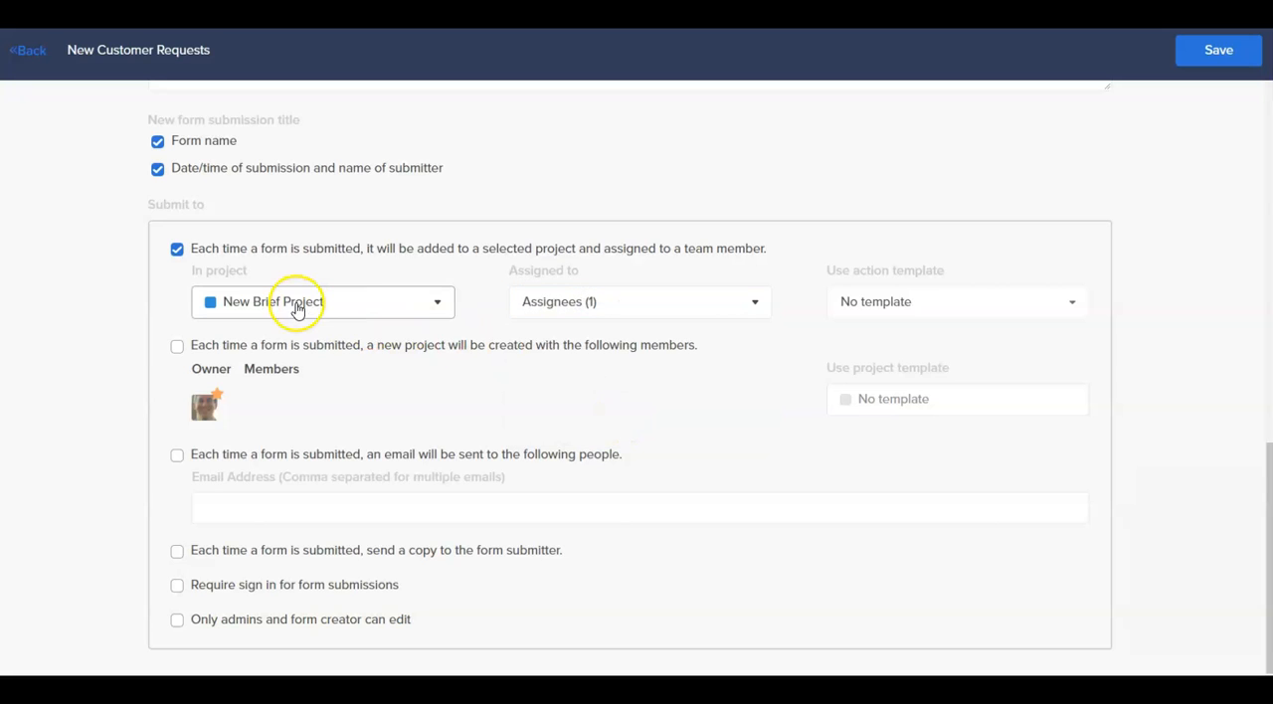
{"action": "mouse_move", "coordinate": [589, 322]}
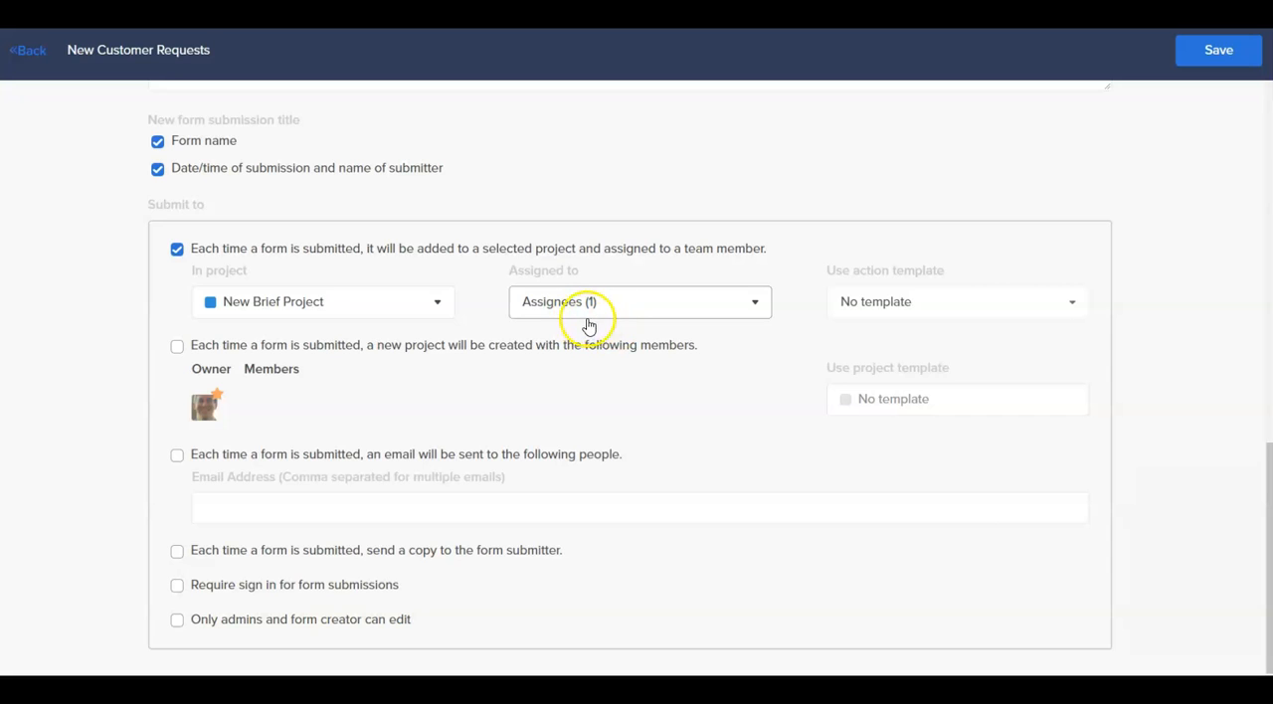
{"action": "left_click", "coordinate": [955, 302]}
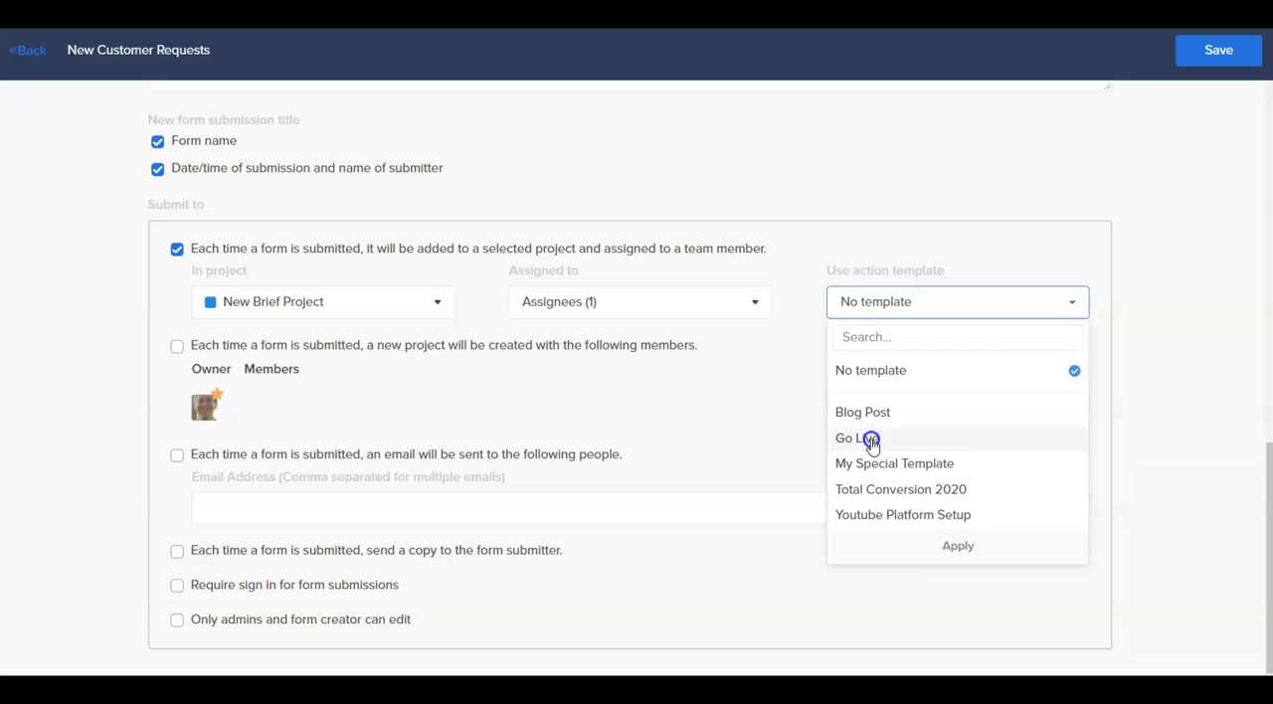
{"action": "left_click", "coordinate": [861, 438]}
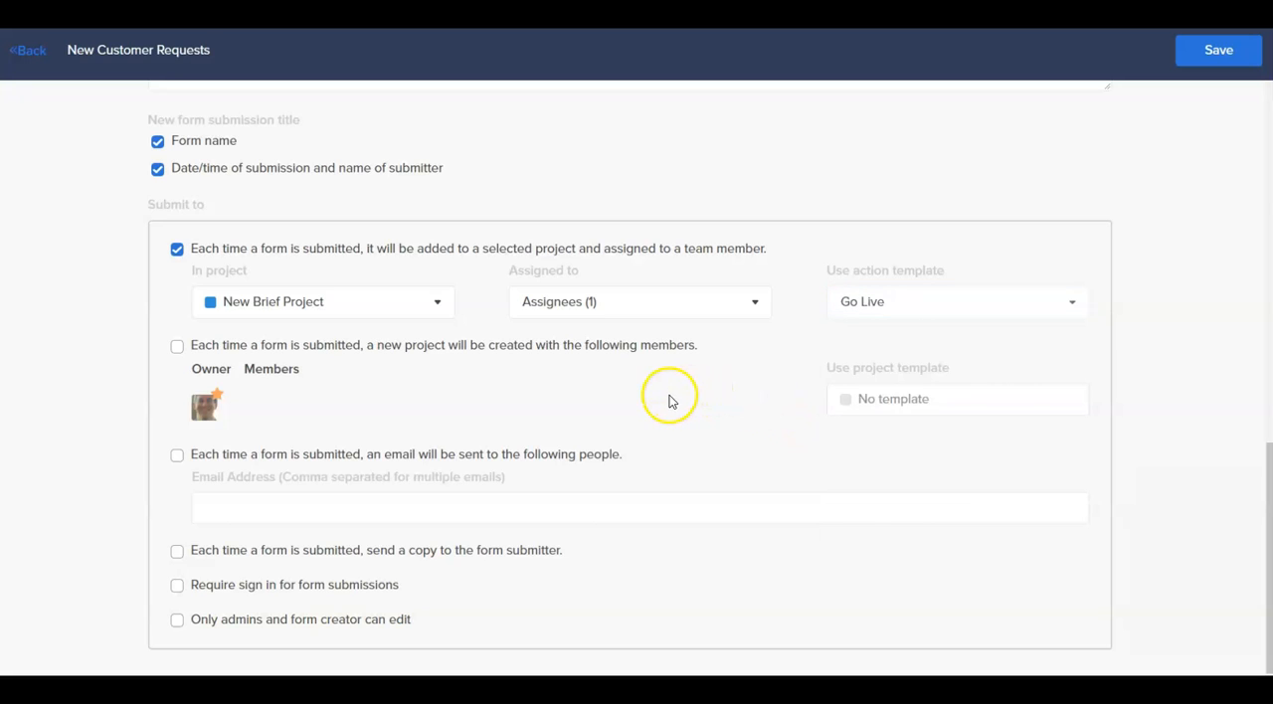
{"action": "mouse_move", "coordinate": [41, 87]}
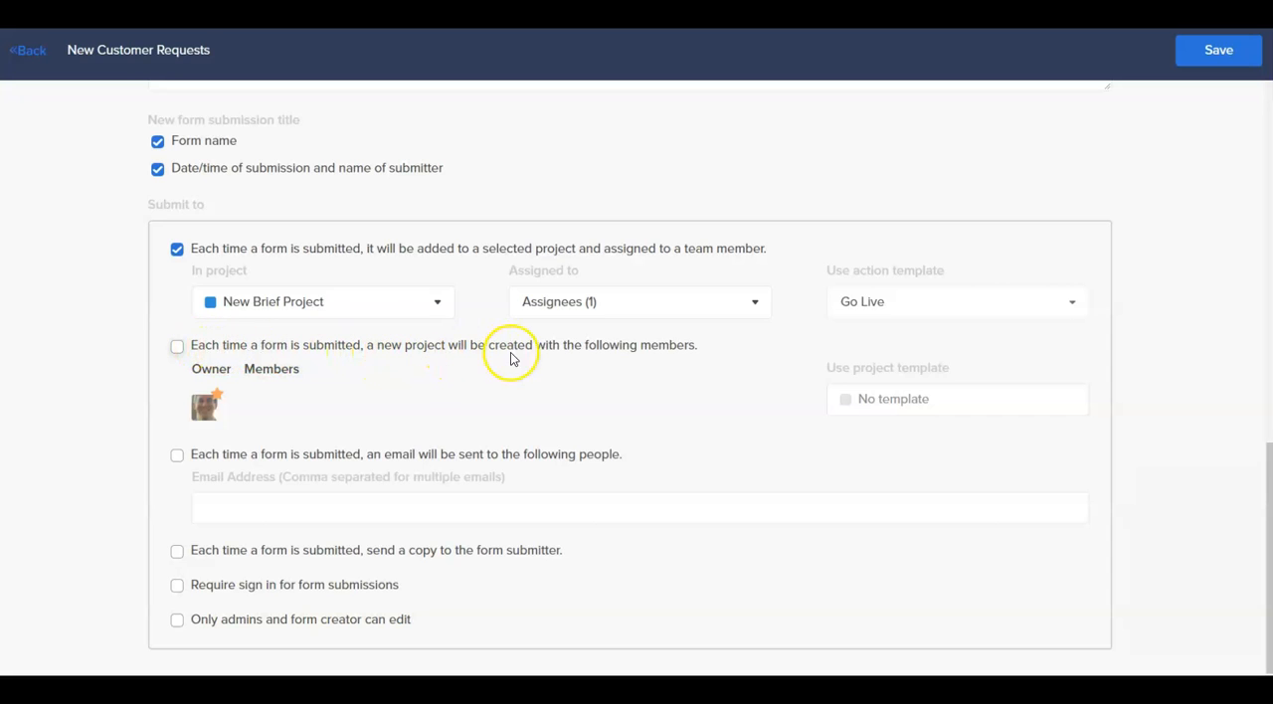
{"action": "mouse_move", "coordinate": [609, 370]}
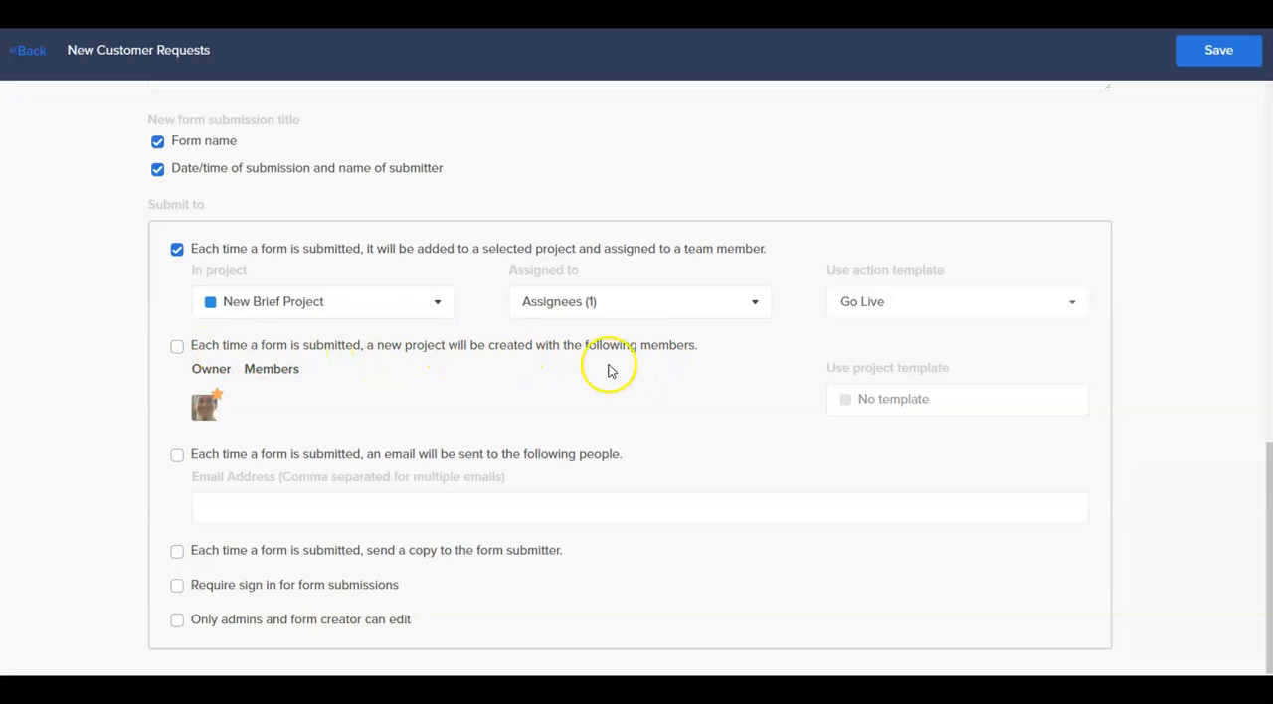
{"action": "mouse_move", "coordinate": [221, 376]}
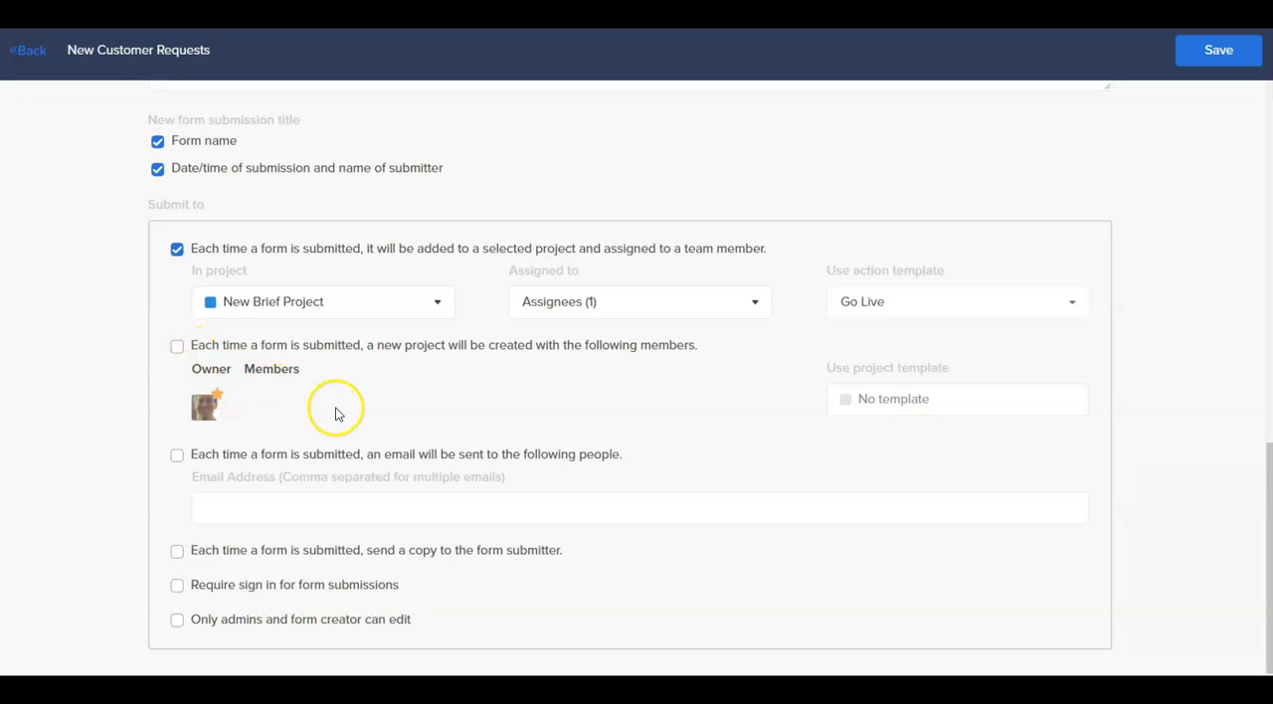
{"action": "mouse_move", "coordinate": [207, 402]}
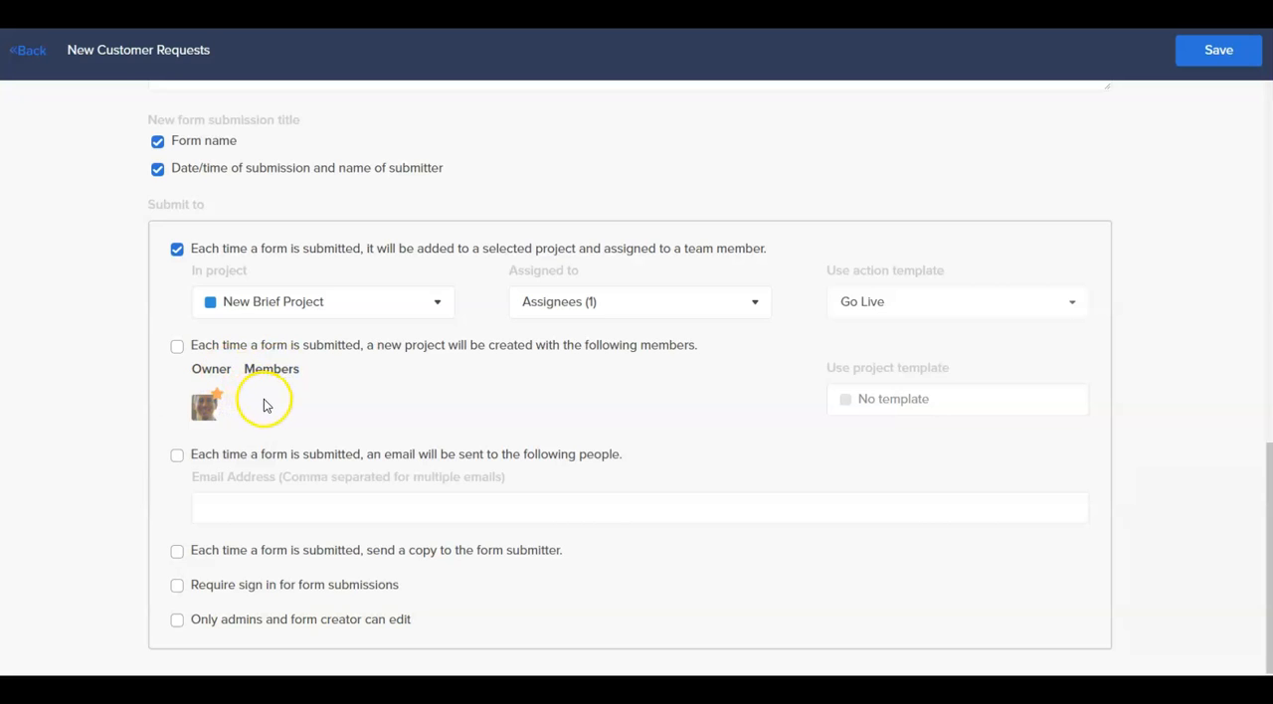
{"action": "mouse_move", "coordinate": [851, 416]}
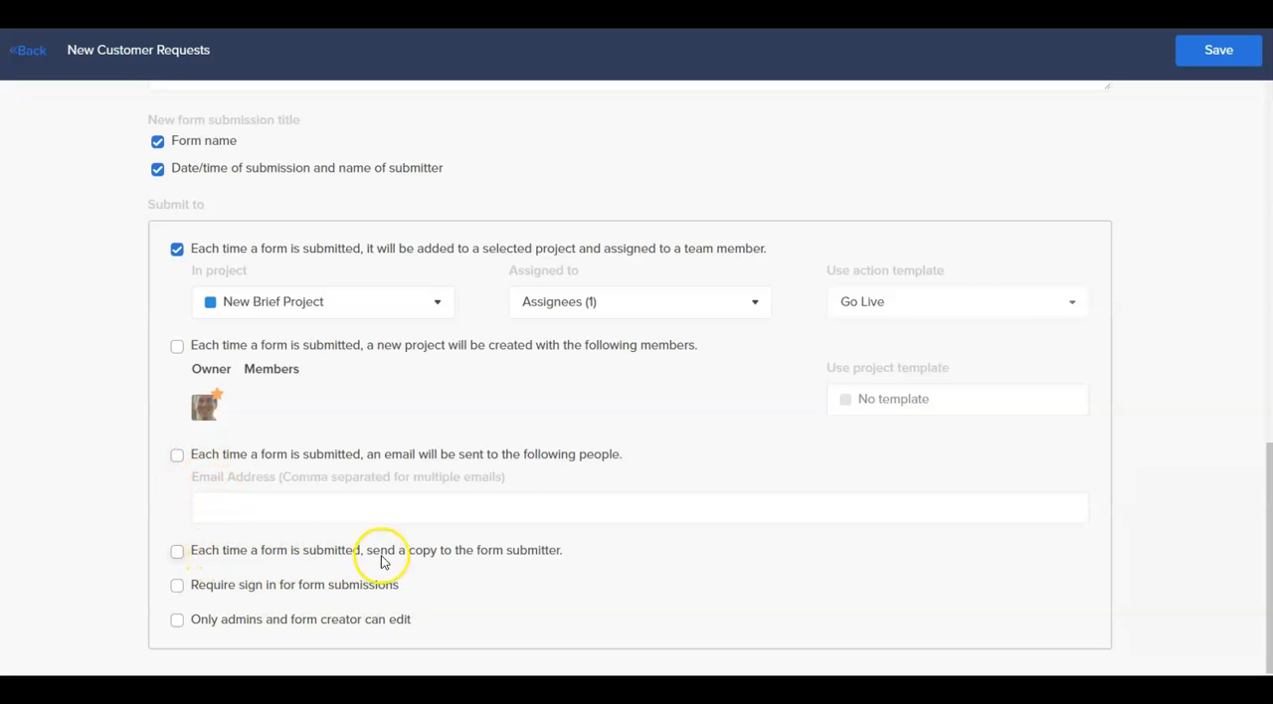
- Enable submitter copy, email notification, and admin/creator-only editing
{"action": "left_click", "coordinate": [177, 549]}
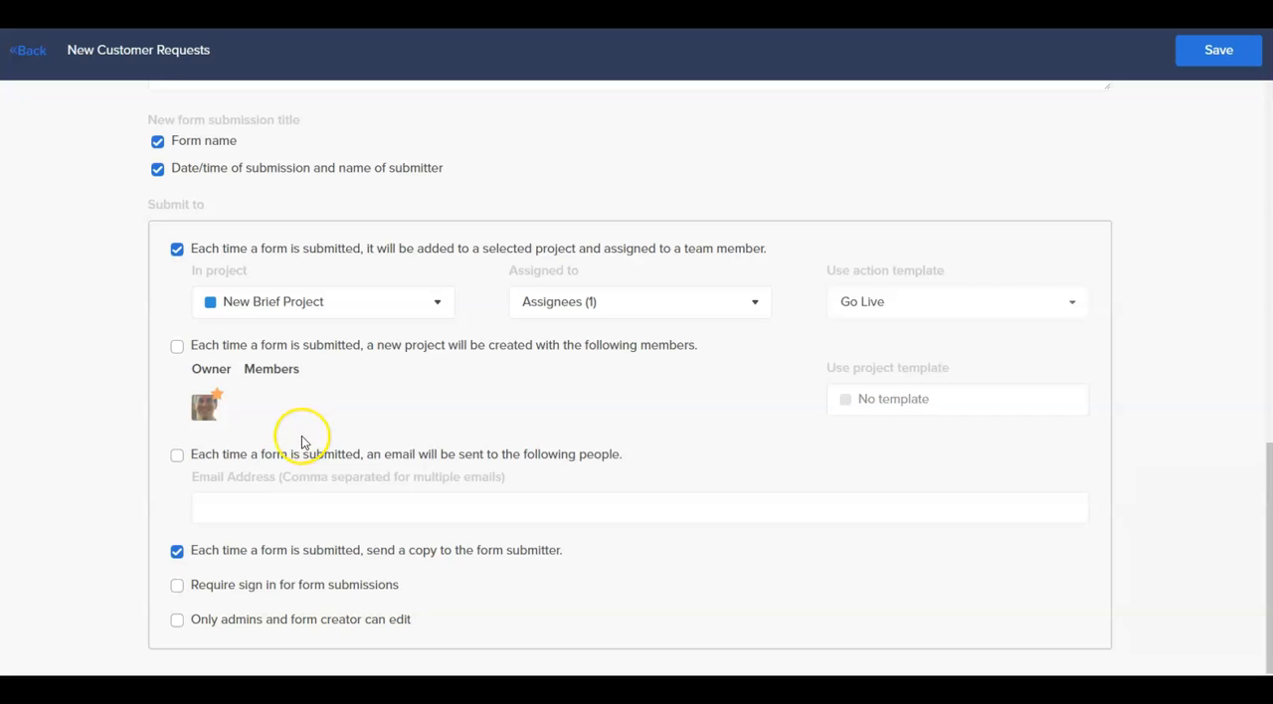
{"action": "left_click", "coordinate": [177, 453]}
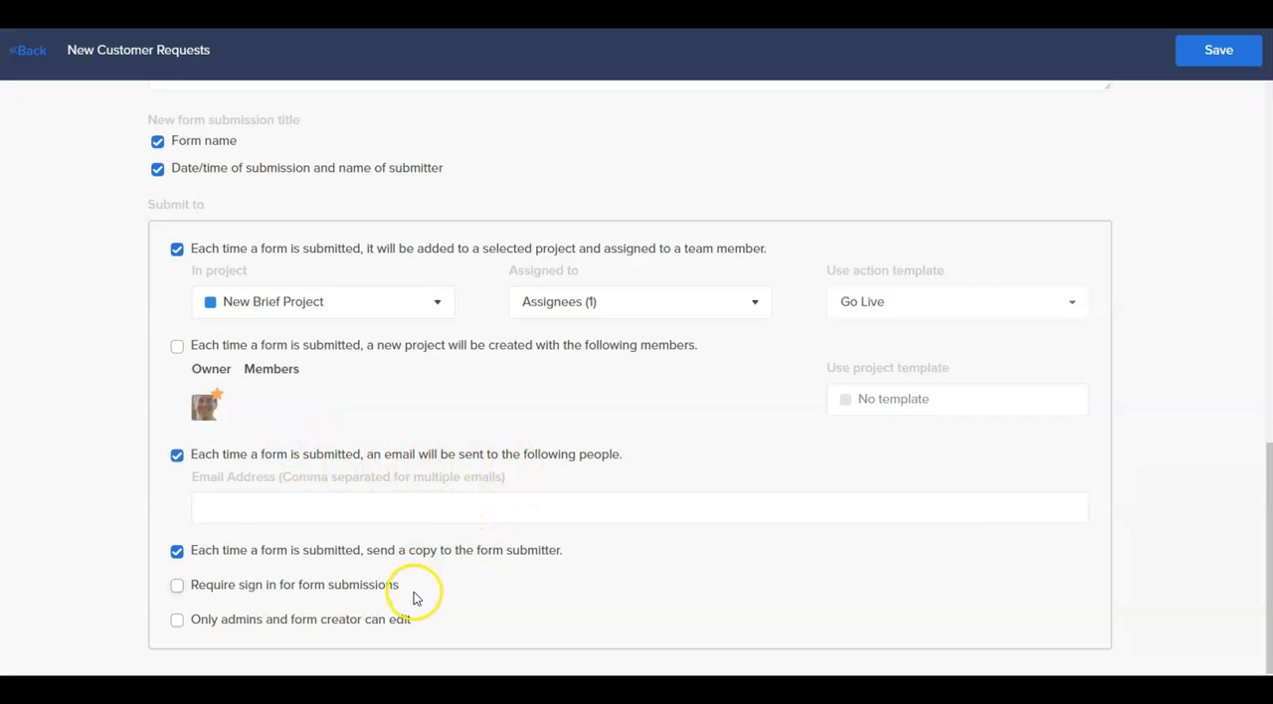
{"action": "mouse_move", "coordinate": [374, 600]}
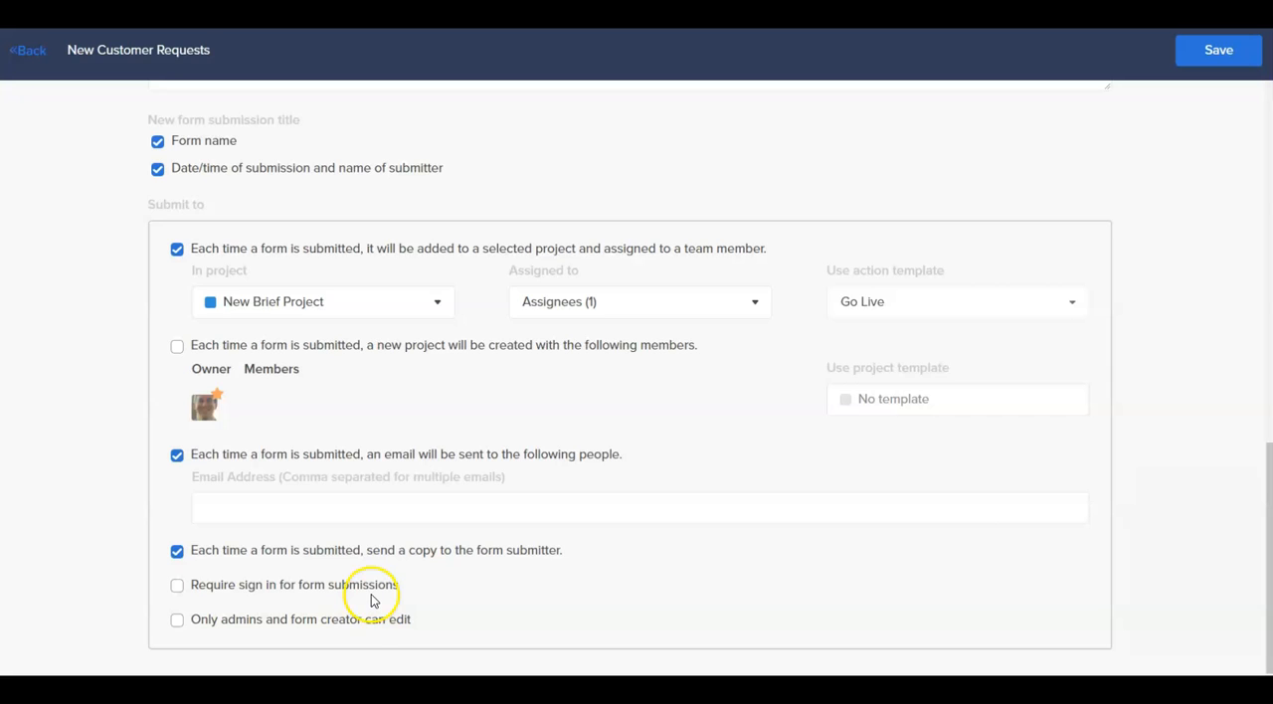
{"action": "left_click", "coordinate": [177, 618]}
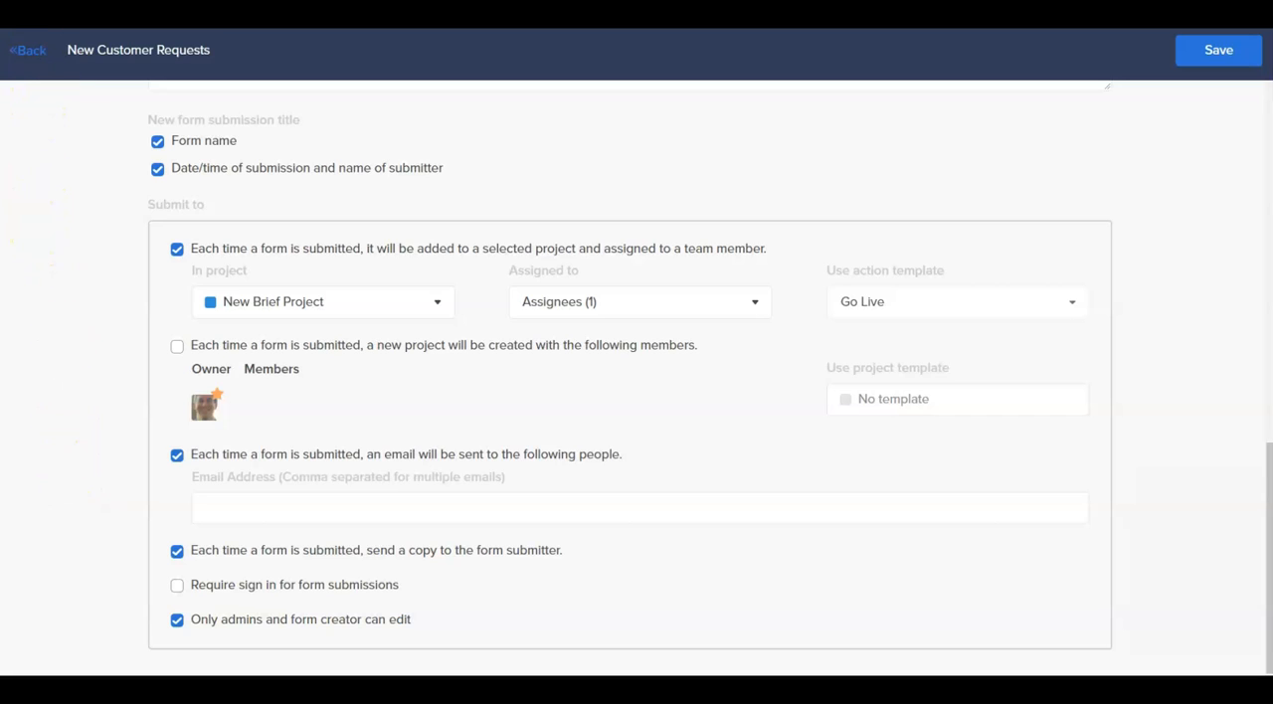
{"action": "mouse_move", "coordinate": [96, 127]}
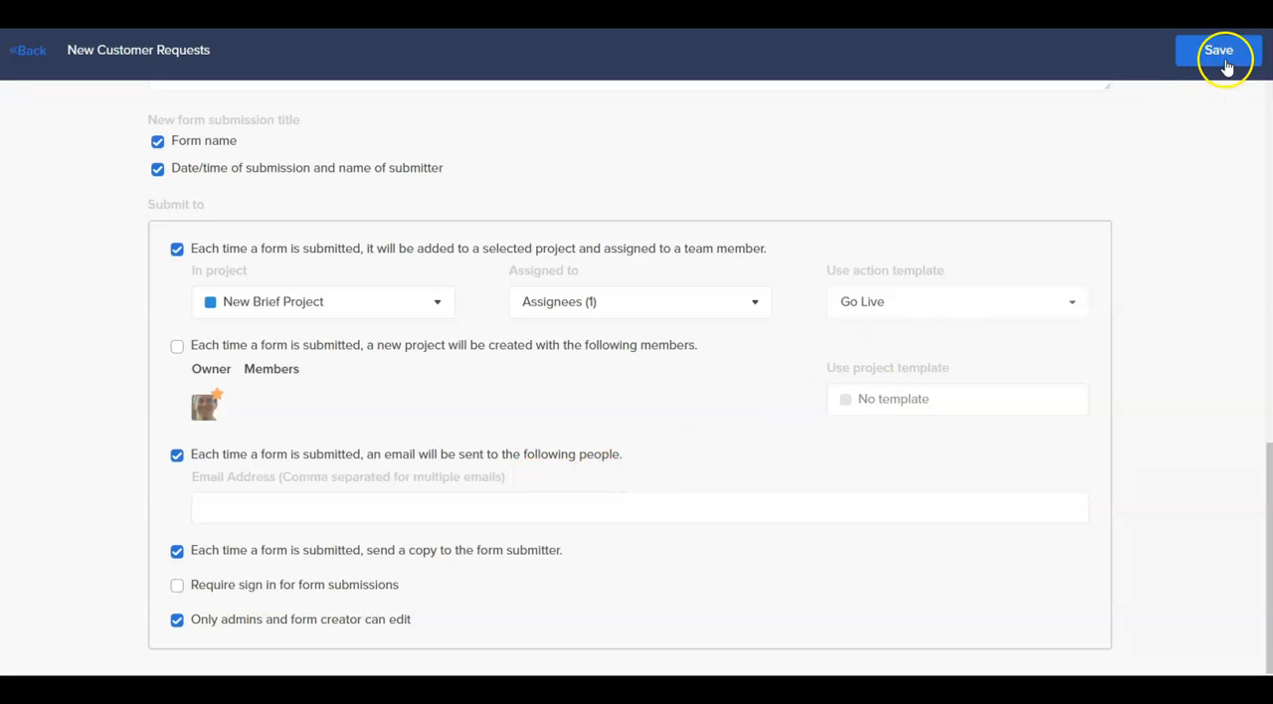
- Save the form and pin New Customer Requests in the Hive forms list
{"action": "left_click", "coordinate": [1217, 49]}
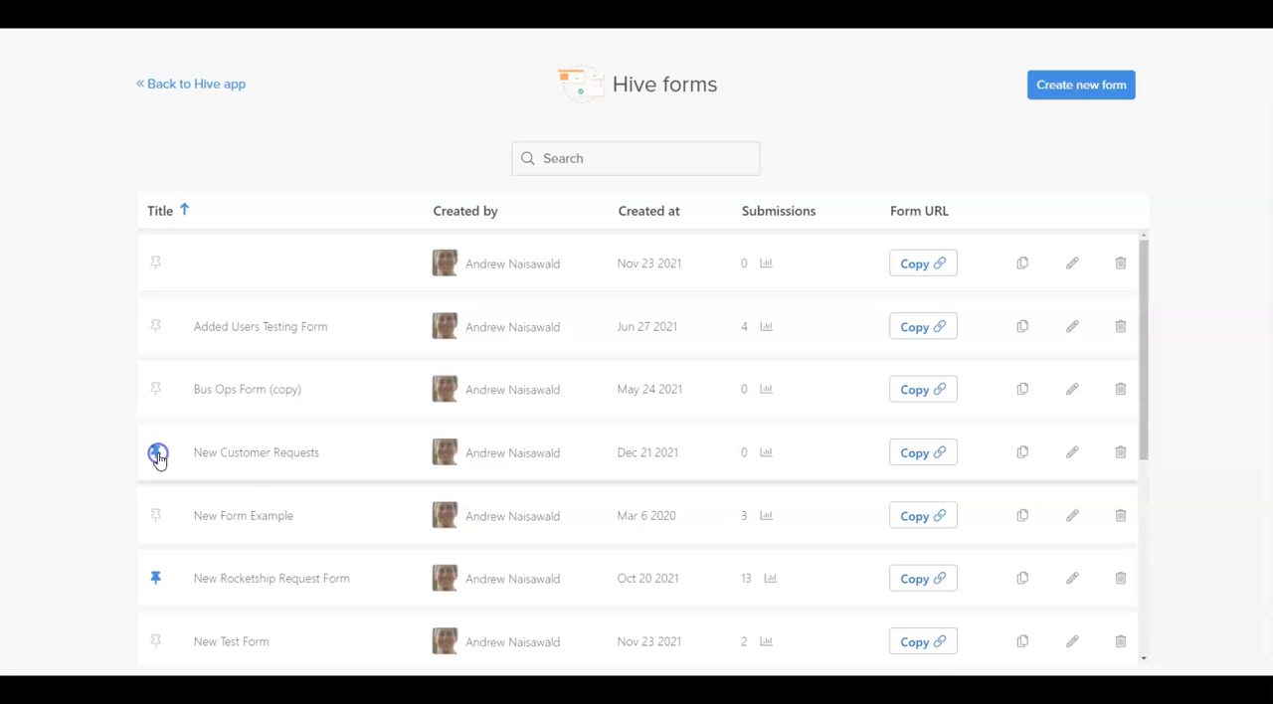
{"action": "left_click", "coordinate": [191, 84]}
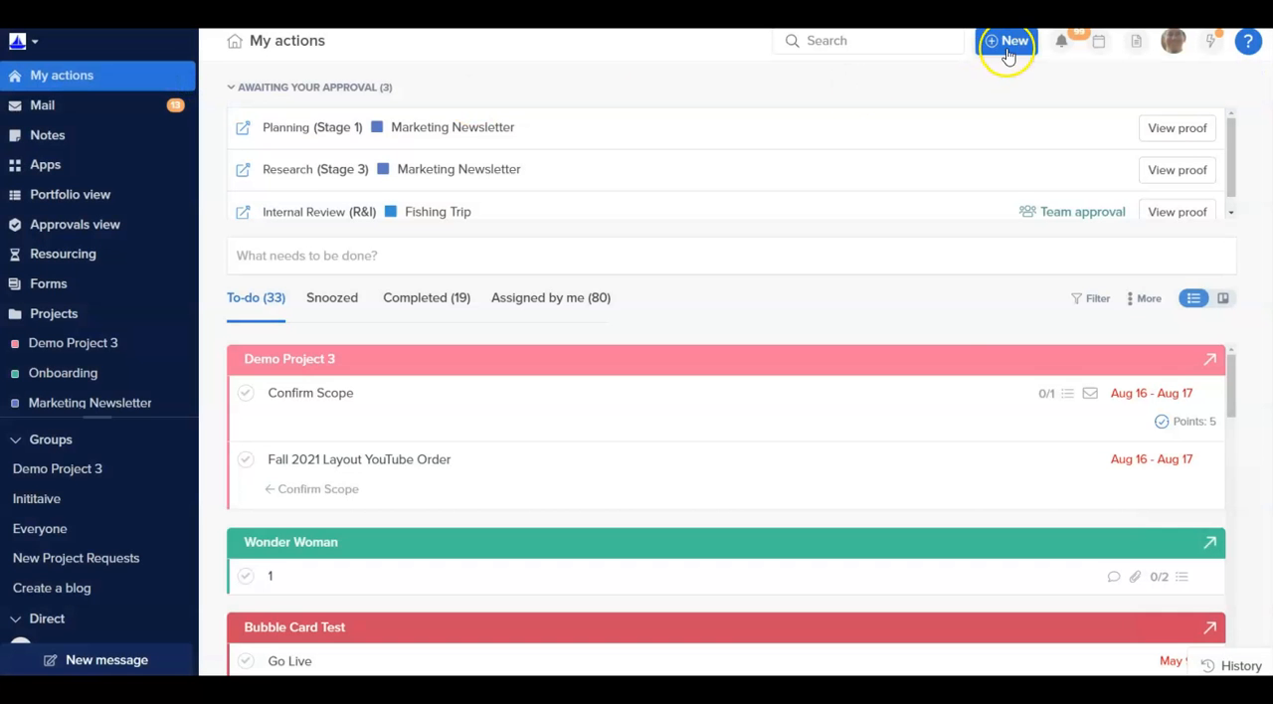
{"action": "left_click", "coordinate": [1007, 40]}
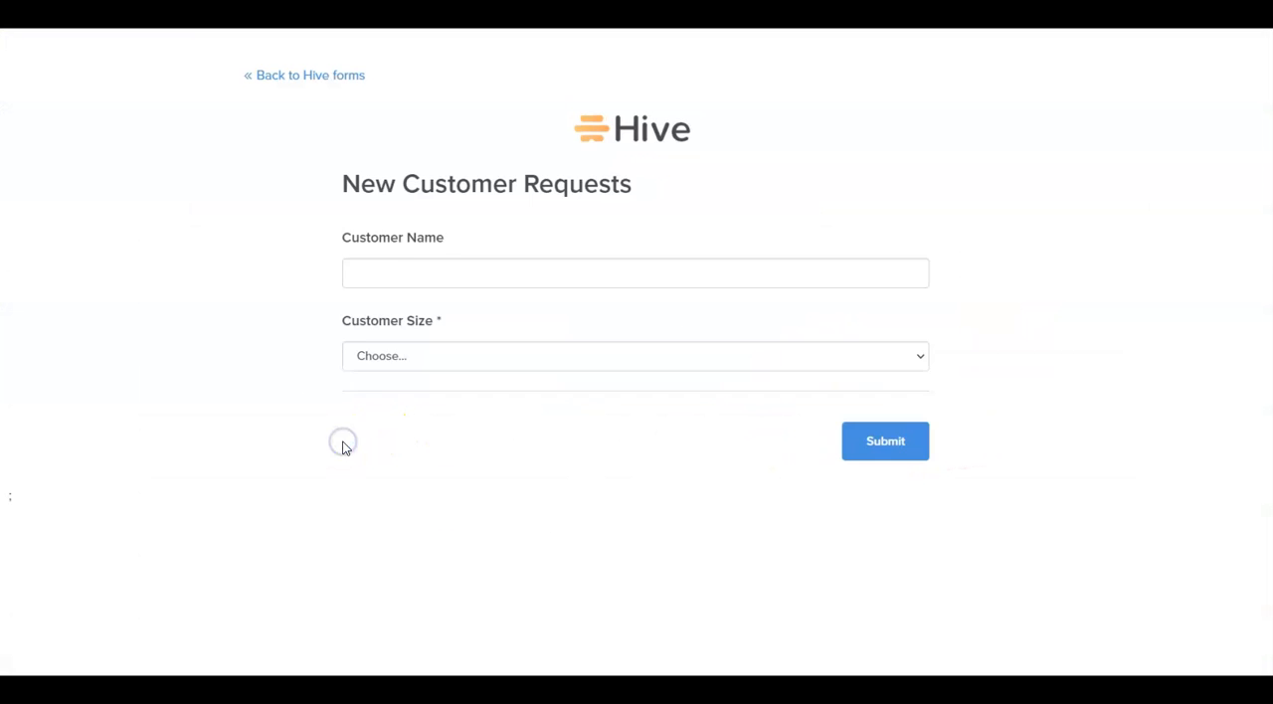
{"action": "left_click", "coordinate": [304, 76]}
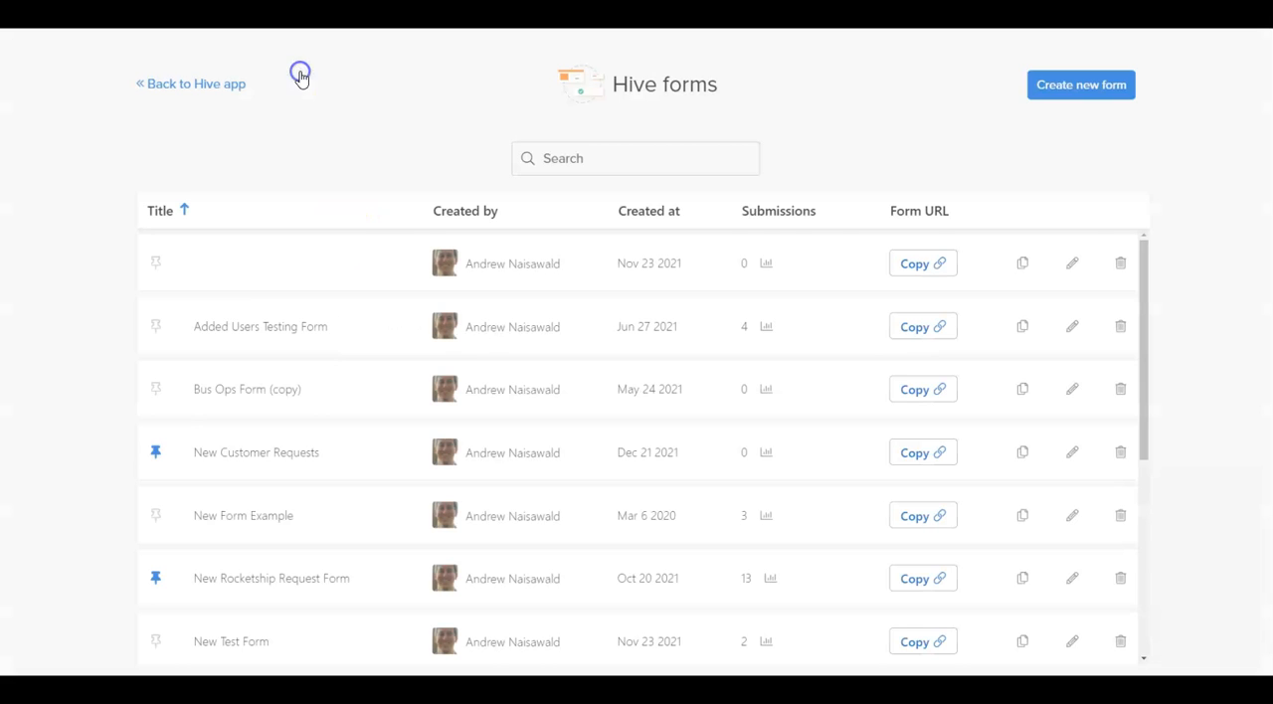